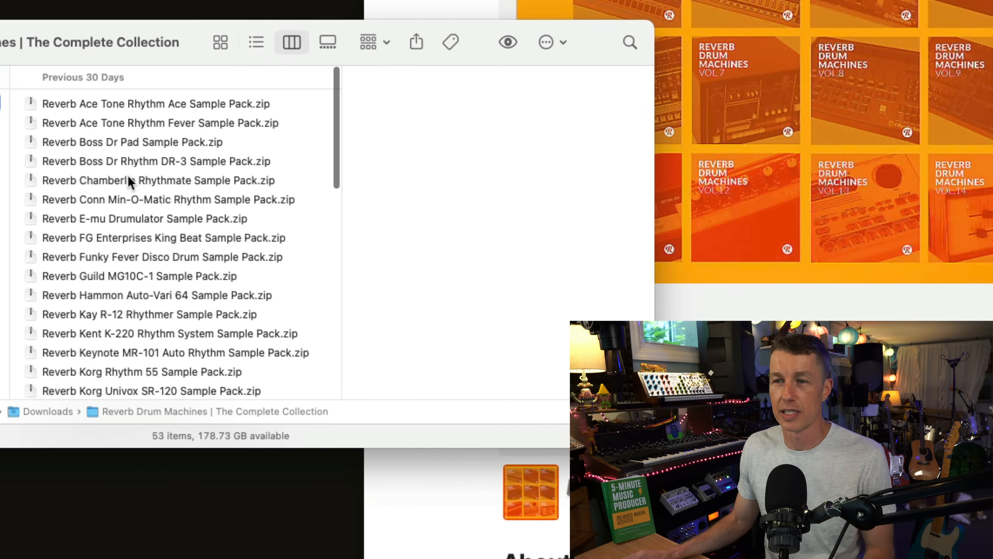
# Scroll through the remaining Reverb sample pack zips and bring the empty Live set forward
pyautogui.scroll(-3)
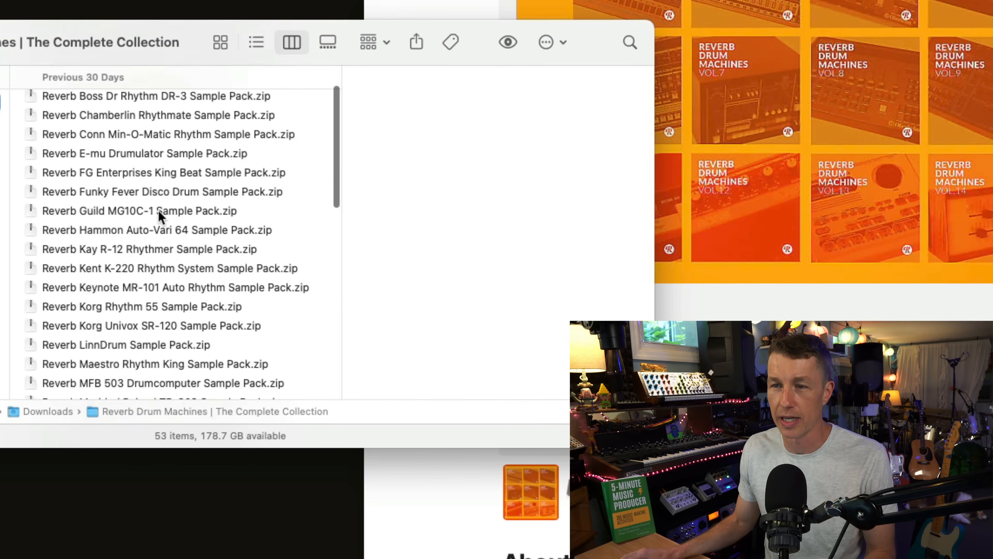
pyautogui.scroll(-3)
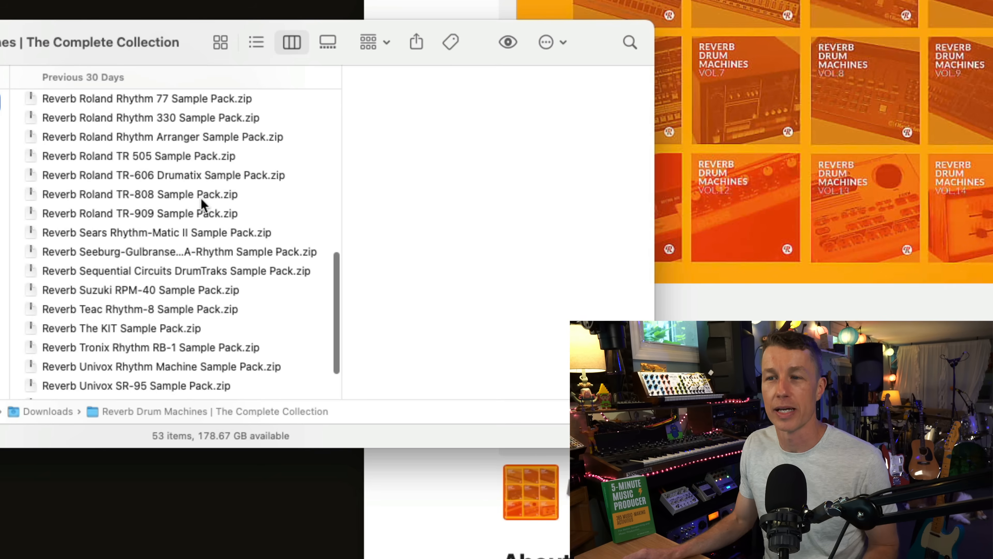
pyautogui.click(139, 194)
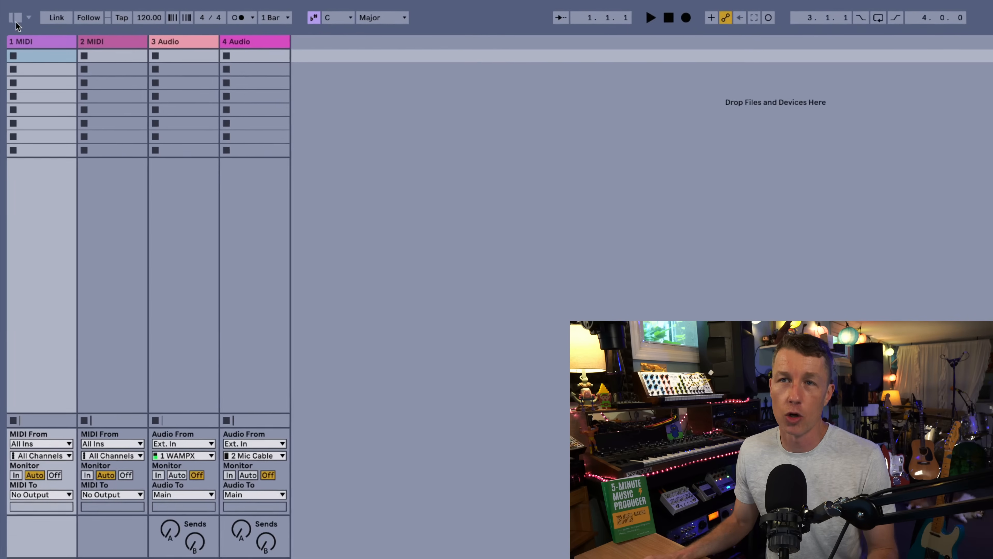
# Show the browser and add the Reverb Drum Machines folder under Places
pyautogui.click(16, 18)
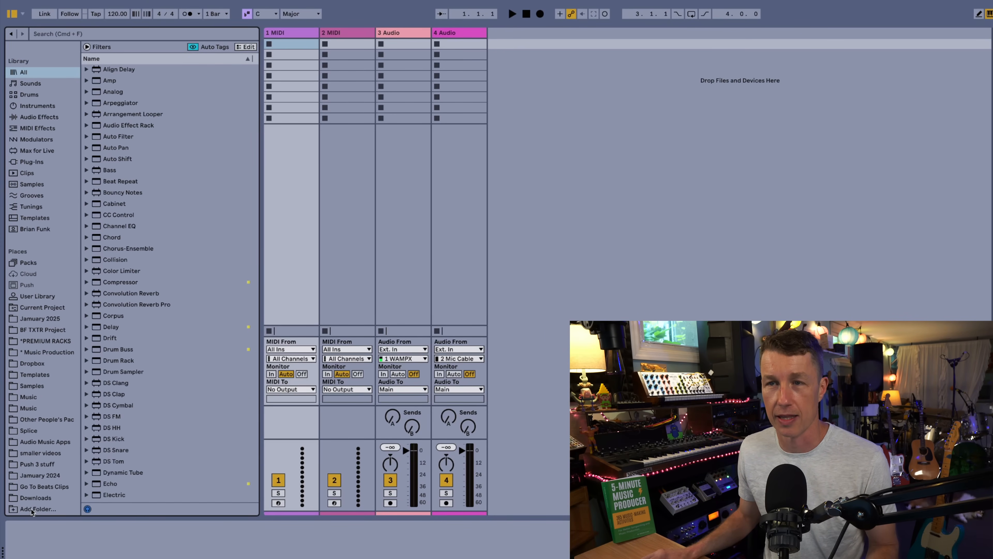
pyautogui.click(37, 509)
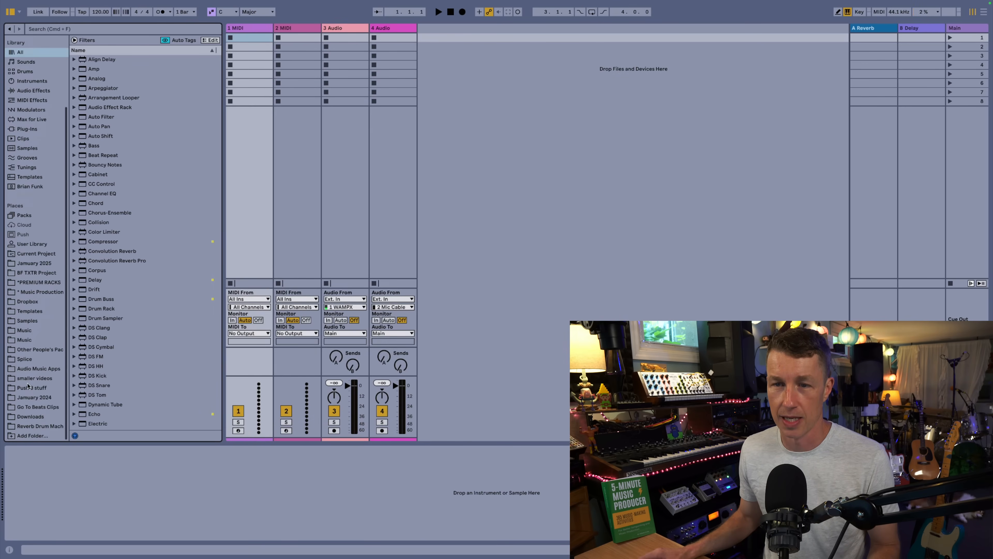
# Expand the Ace Tone Rhythm Ace pack and audition two loops and the HH1 hi-hat
pyautogui.click(39, 426)
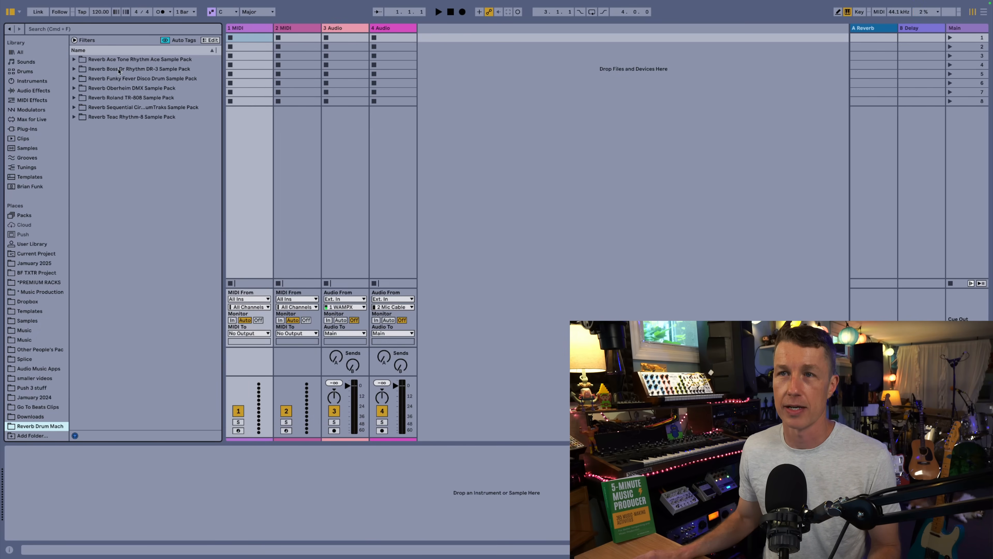
pyautogui.click(74, 59)
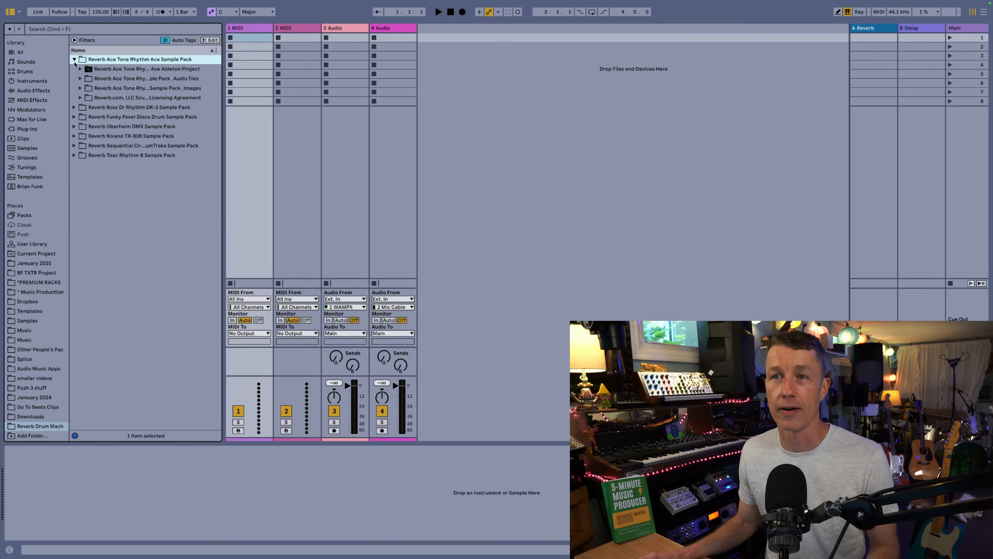
pyautogui.click(73, 78)
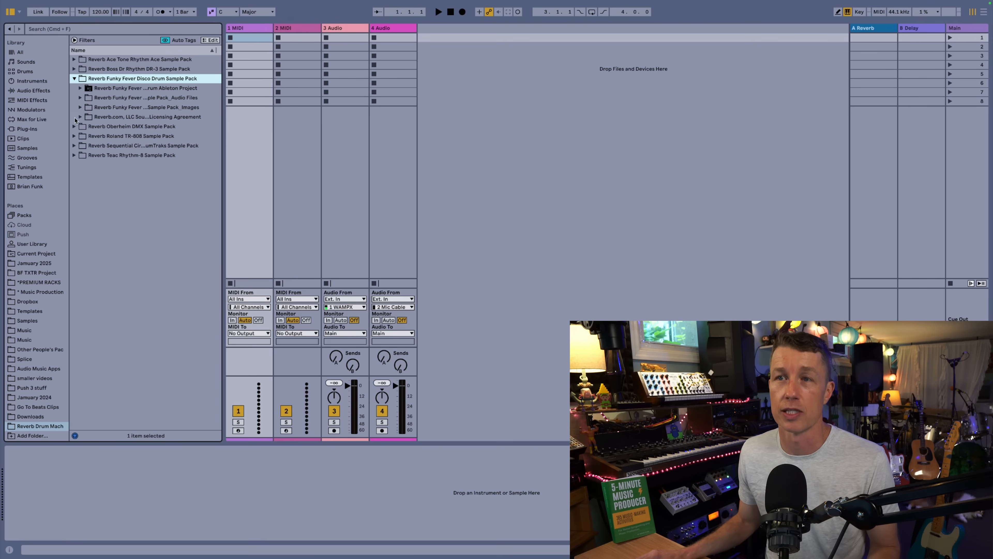
pyautogui.click(74, 59)
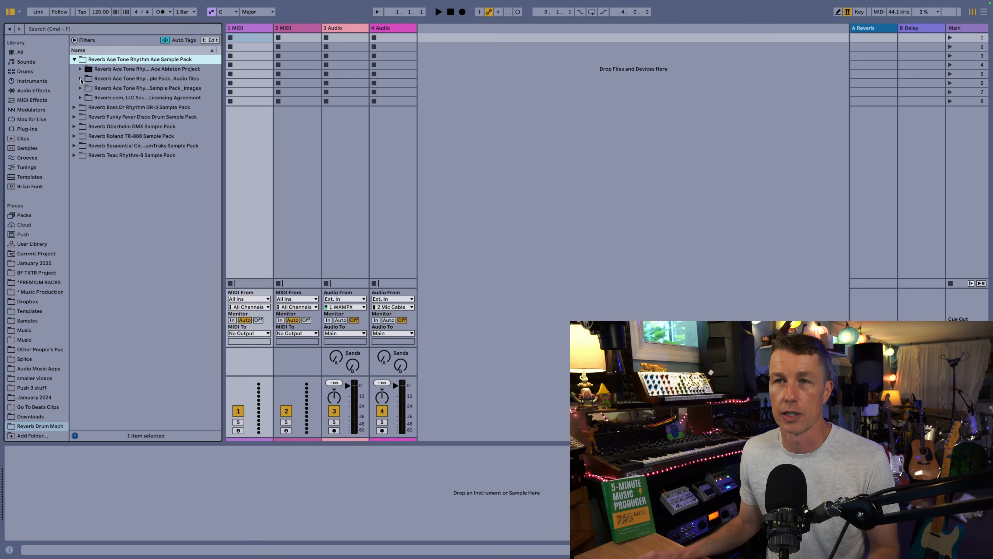
pyautogui.click(81, 78)
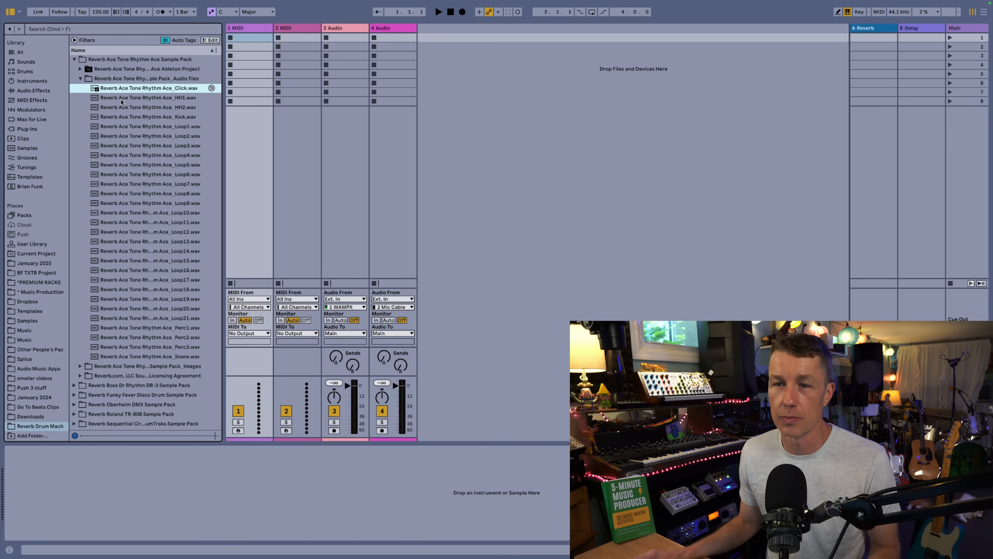
pyautogui.click(147, 116)
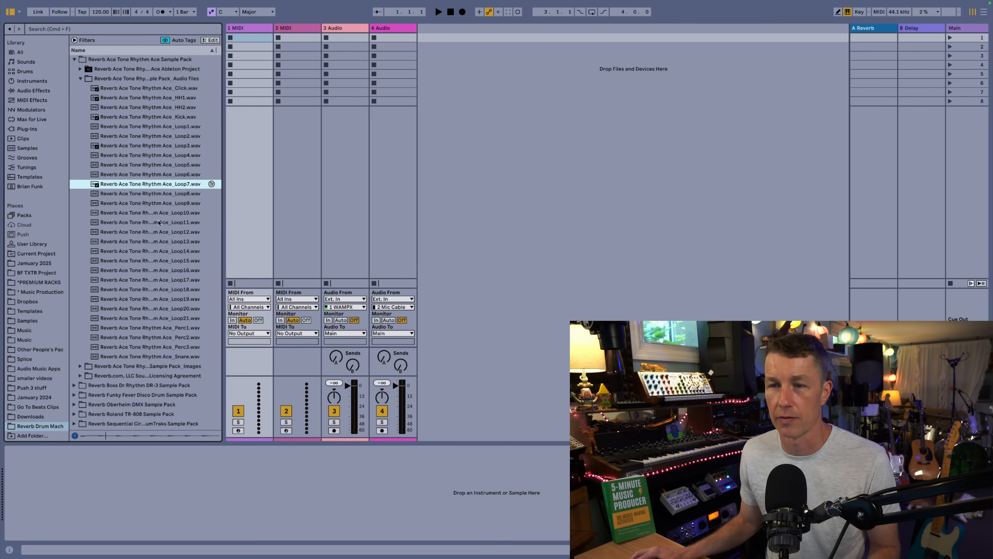
pyautogui.click(149, 260)
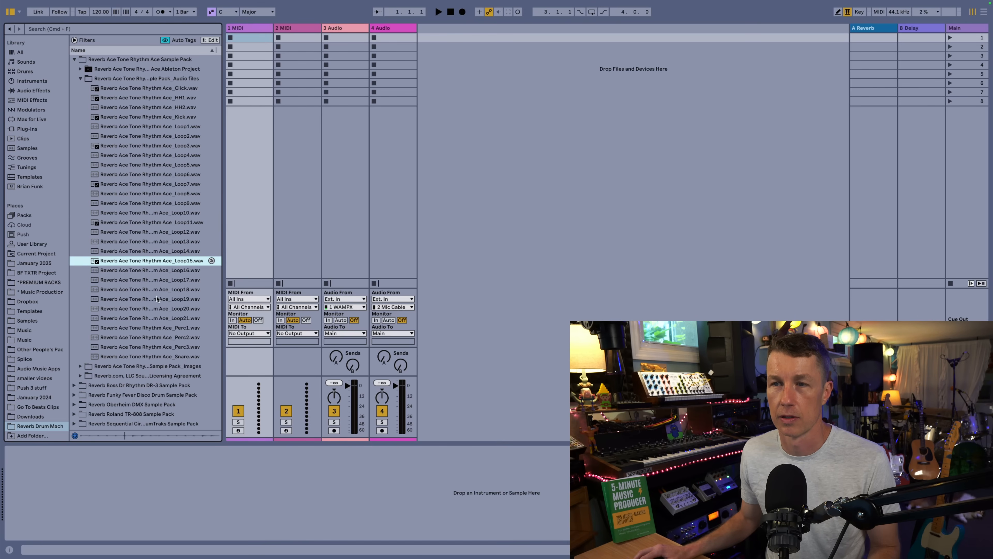
pyautogui.click(146, 98)
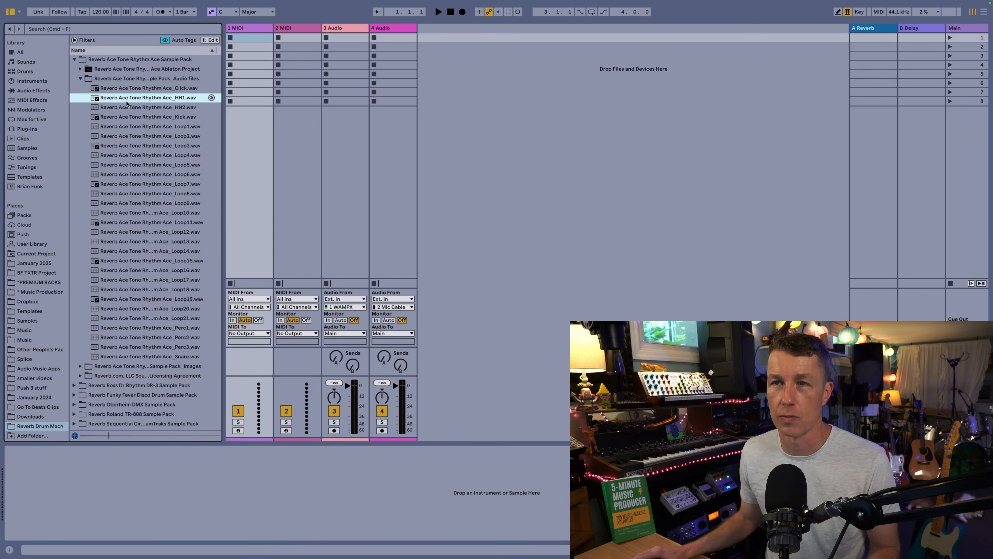
# Expand the Roland TR-808 pack's snare folder and audition a snare snap sample
pyautogui.click(74, 58)
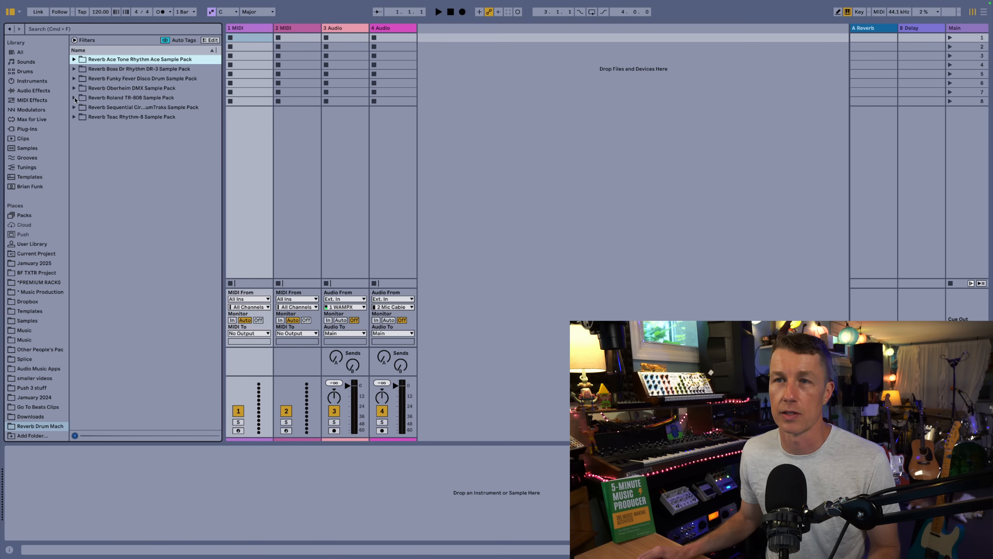
pyautogui.click(74, 97)
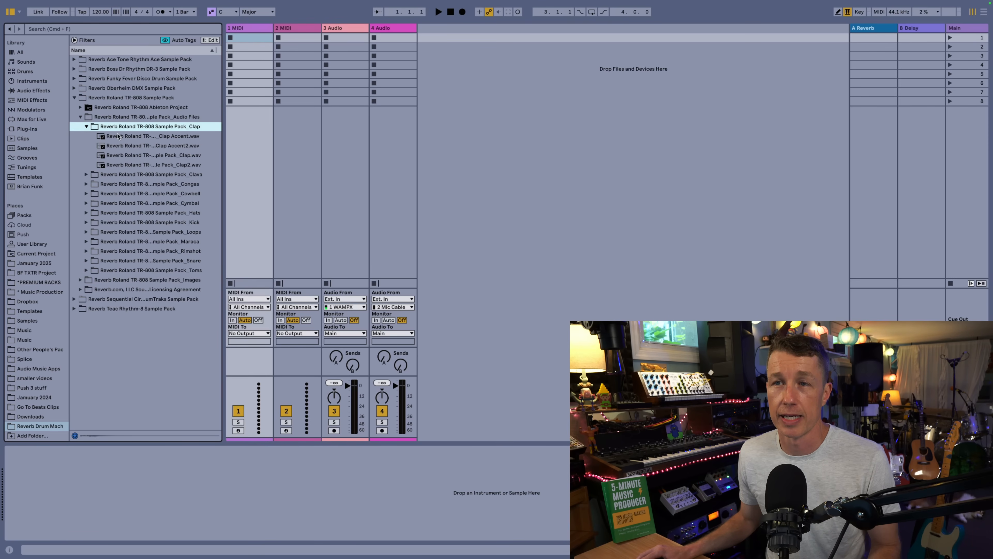
pyautogui.click(152, 165)
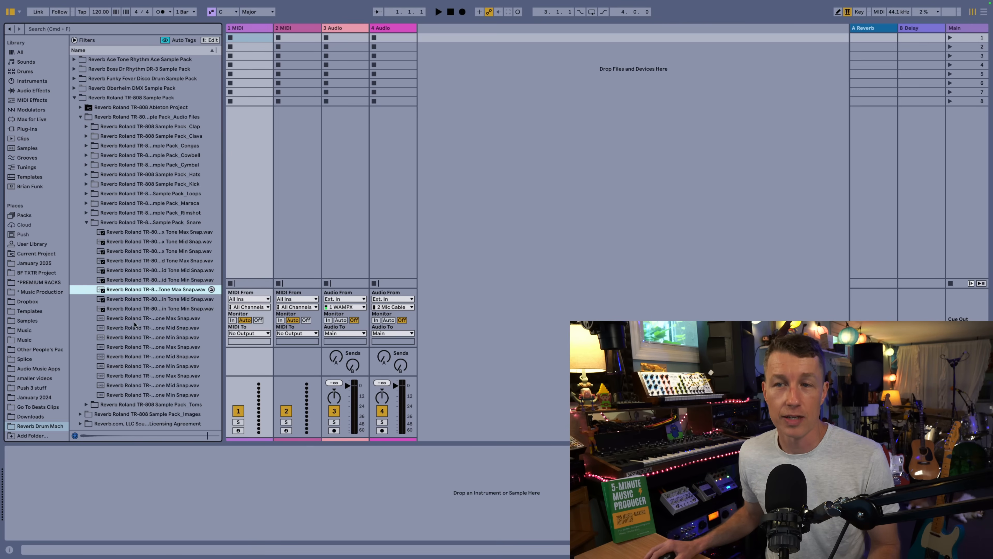
pyautogui.click(152, 336)
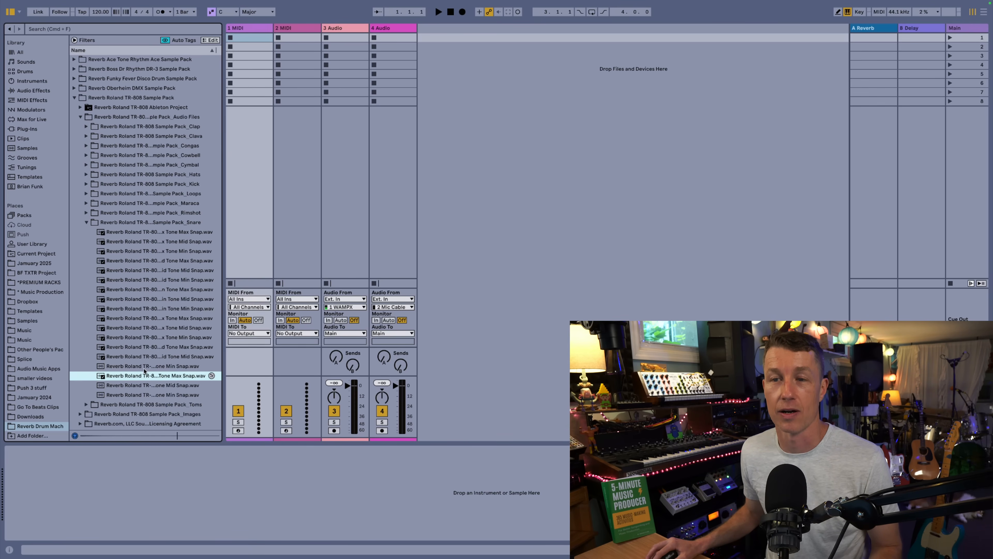
# Load an empty Drum Rack from the Drums category onto track 1
pyautogui.click(25, 71)
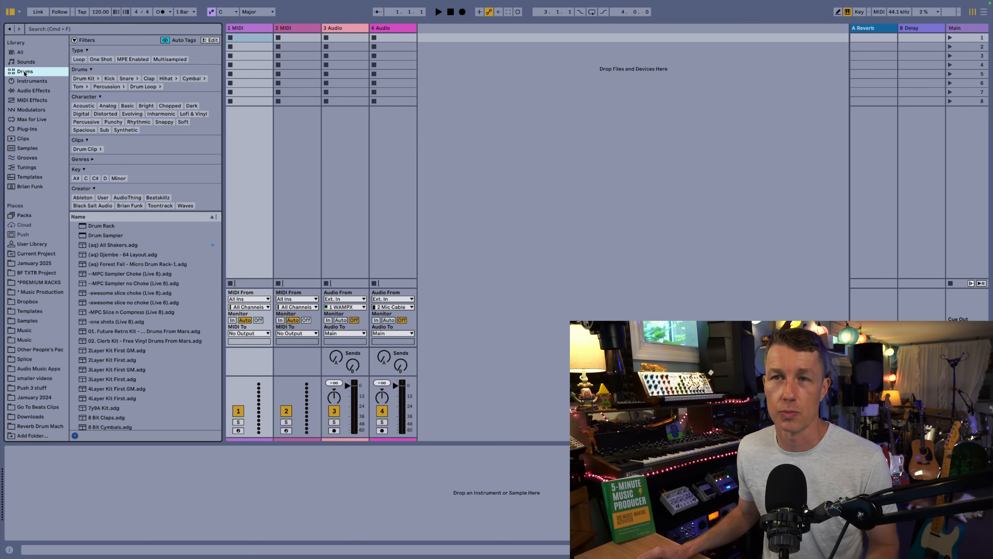
pyautogui.click(102, 226)
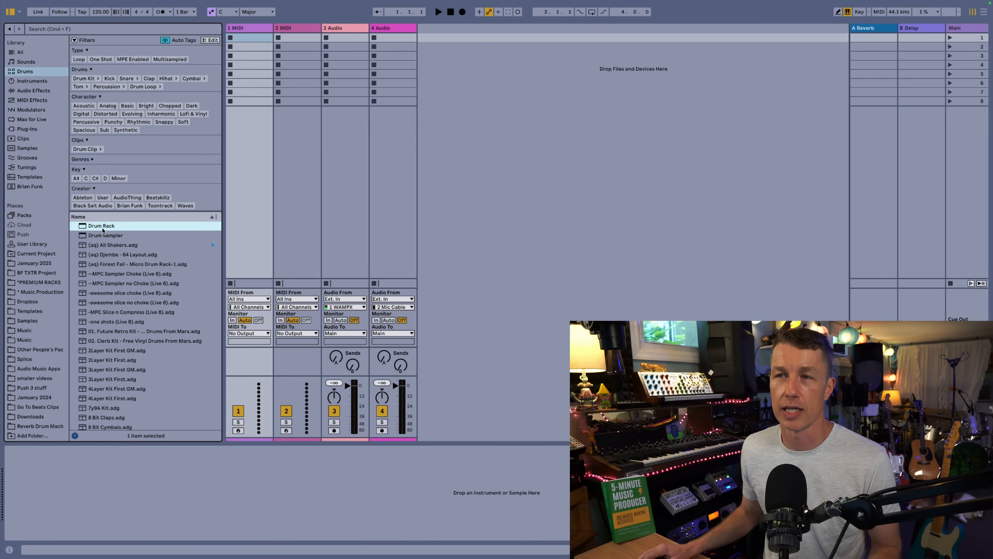
pyautogui.doubleClick(101, 226)
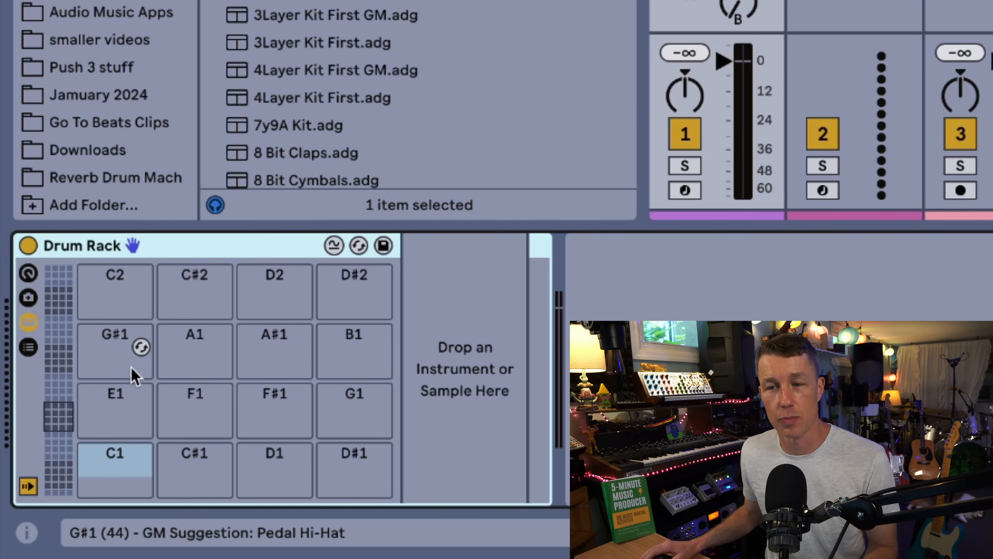
pyautogui.moveTo(373, 491)
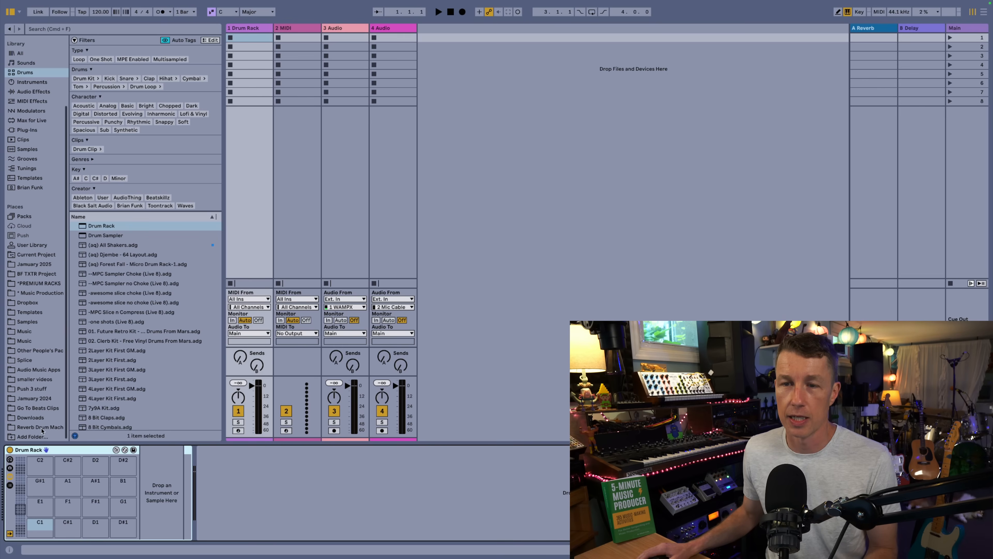
# Put the TR-808 Kick Mid Tone on pad C1, then audition the first snare snap
pyautogui.click(40, 423)
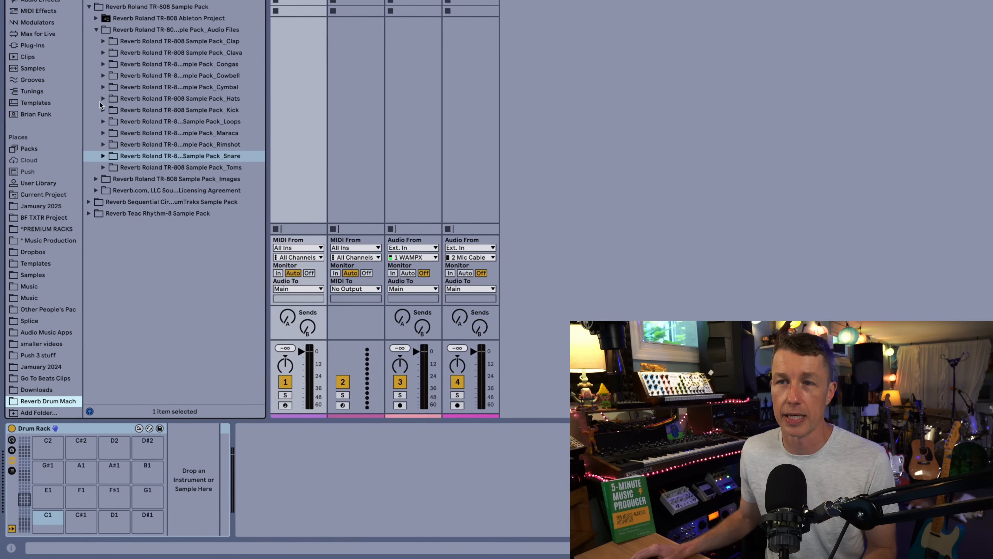
pyautogui.click(102, 110)
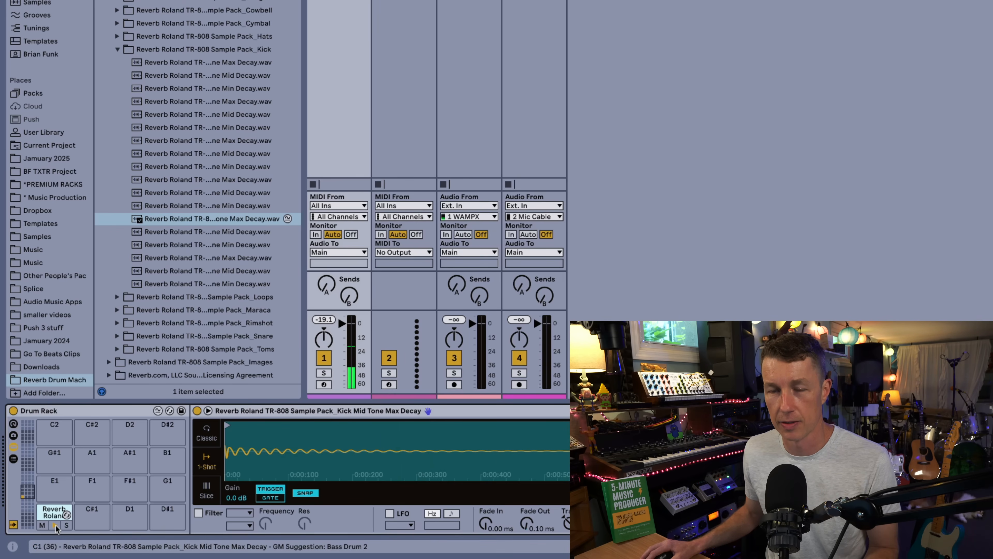
pyautogui.click(118, 101)
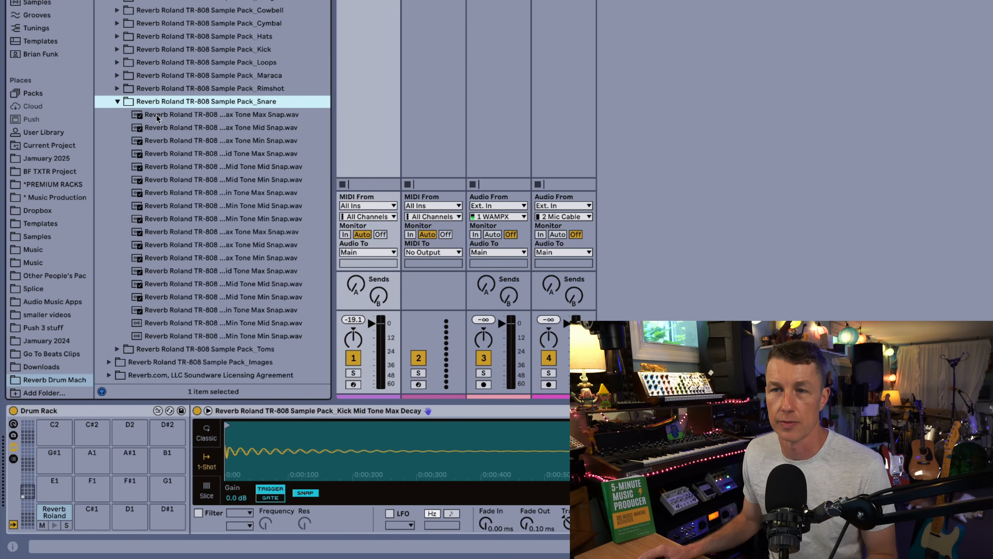
pyautogui.click(218, 153)
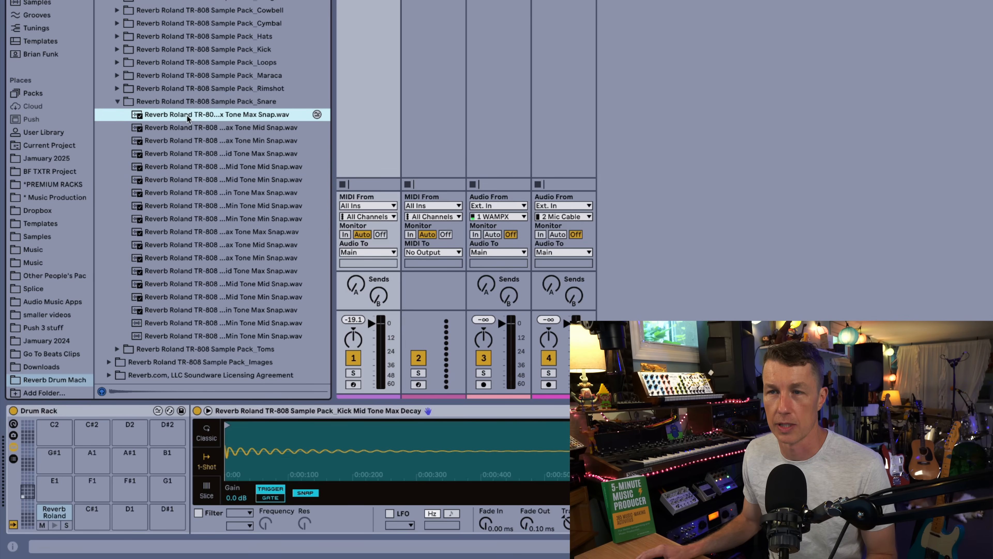
pyautogui.moveTo(129, 515)
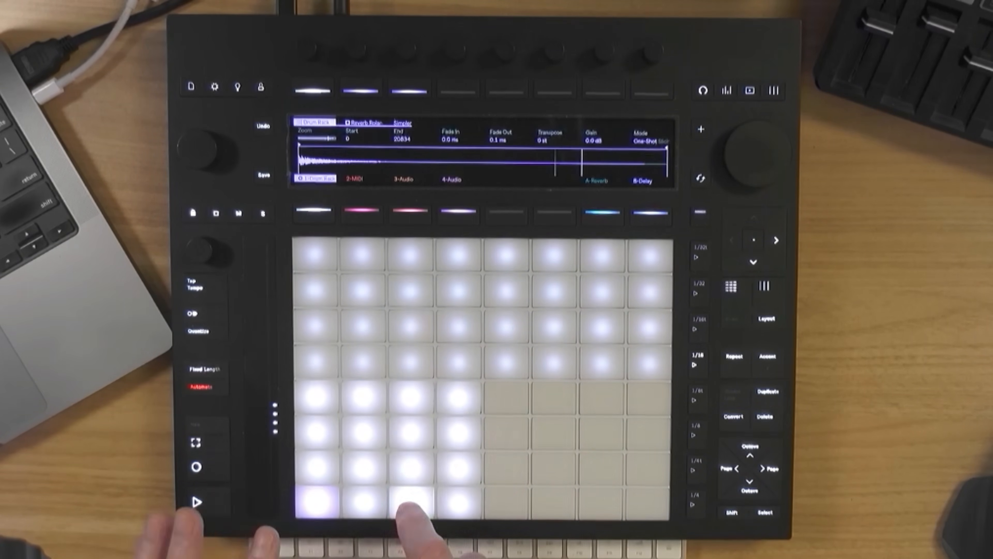
pyautogui.click(410, 501)
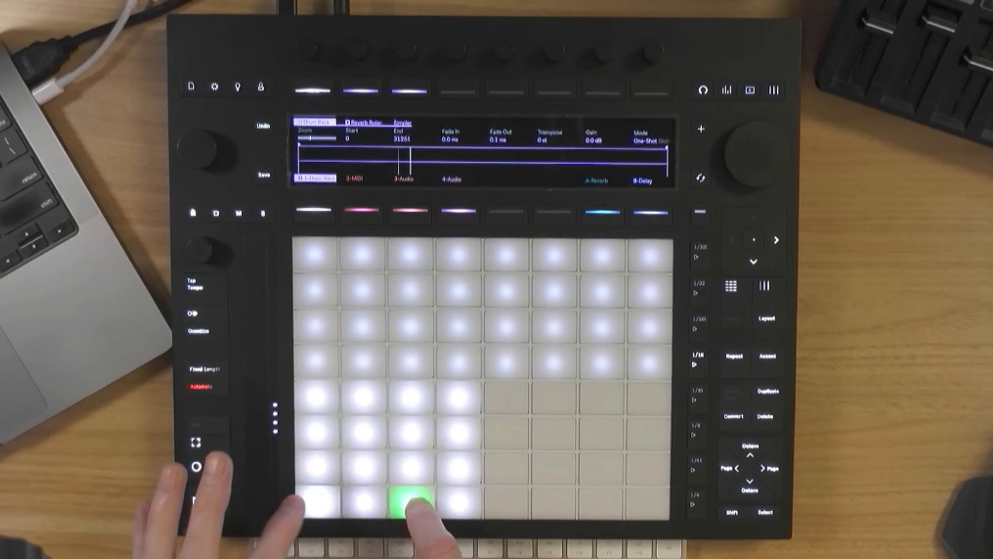
pyautogui.click(409, 465)
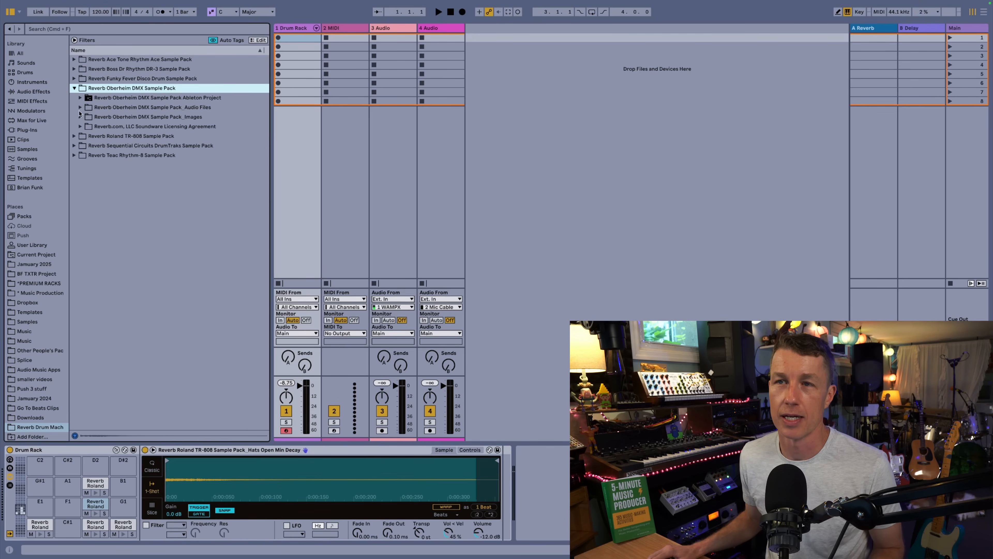
# Preview the Oberheim DMX Hat Closed and Shake samples and load Shake onto a pad
pyautogui.click(80, 107)
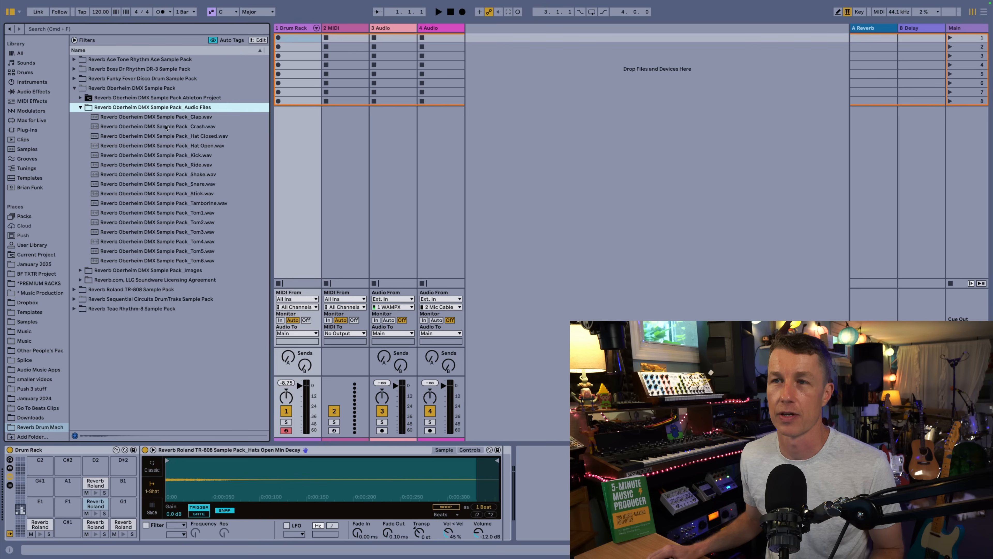
pyautogui.click(162, 135)
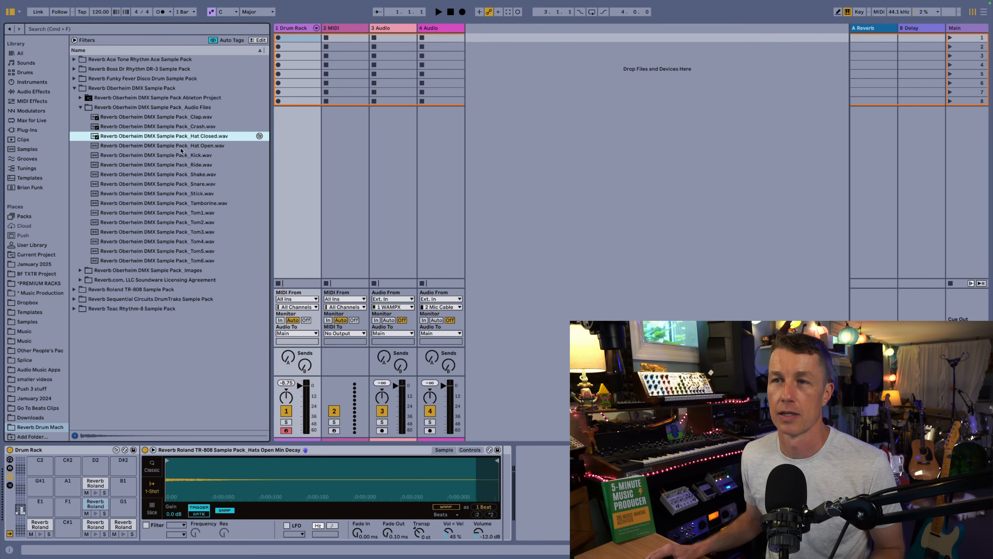
pyautogui.click(159, 175)
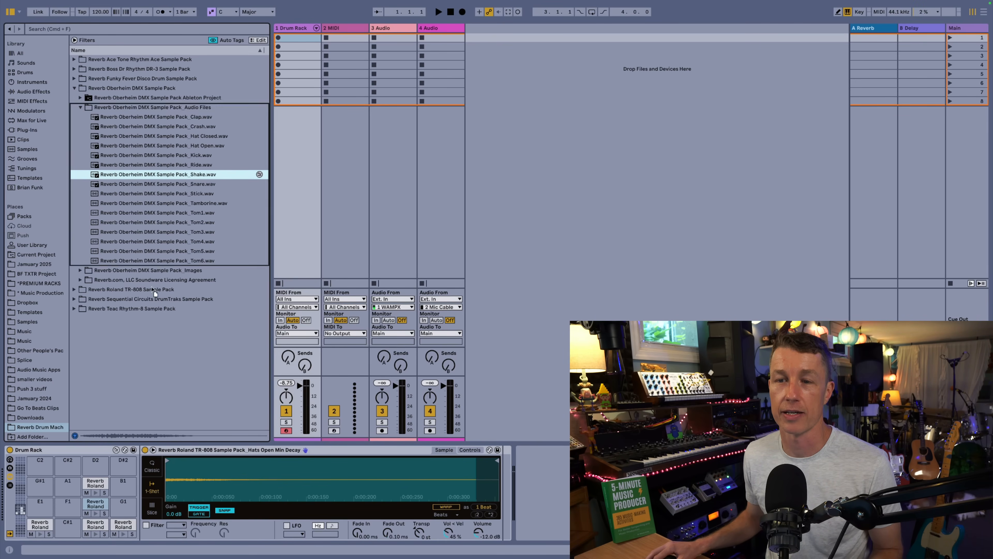
pyautogui.click(39, 465)
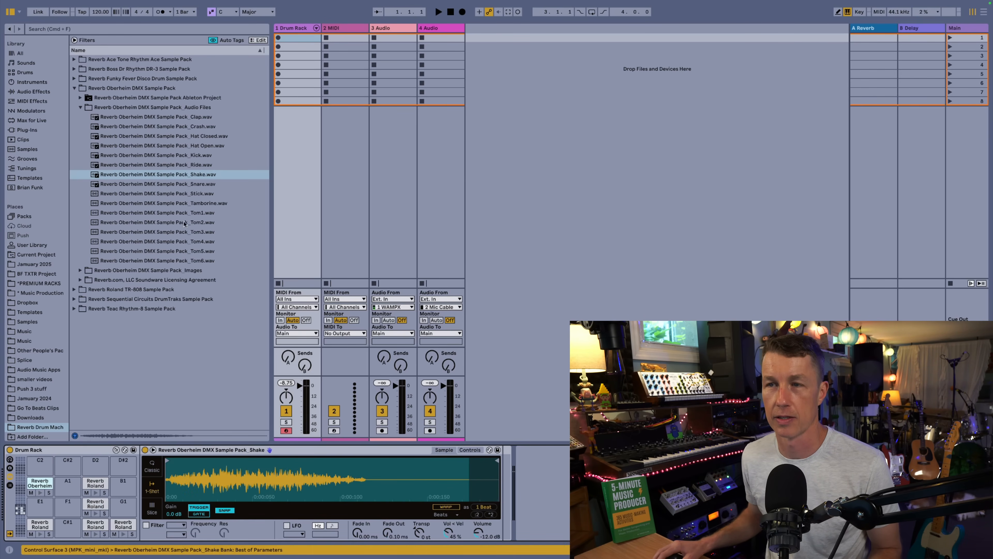
# Load the DMX Stick and Tom1 samples onto two more empty pads
pyautogui.click(155, 193)
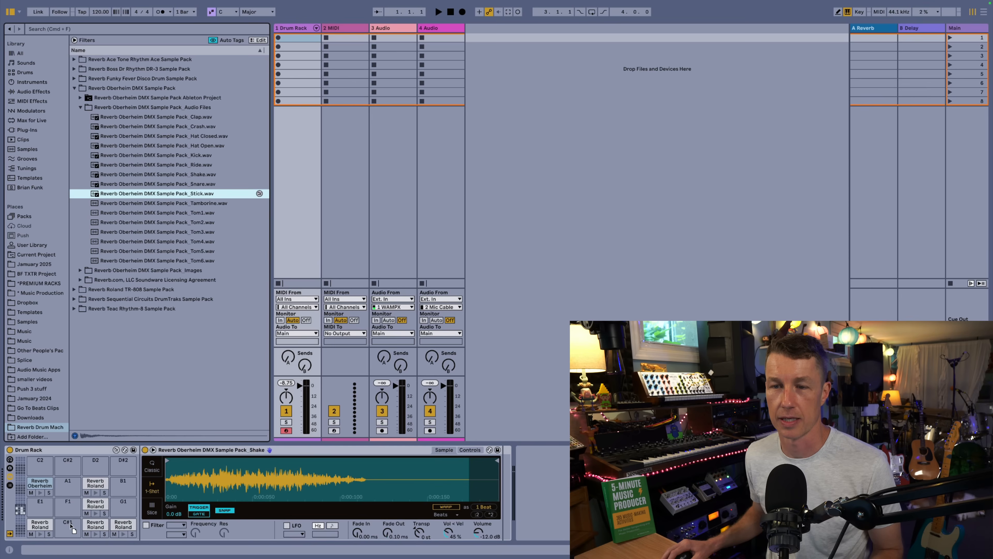
pyautogui.click(159, 212)
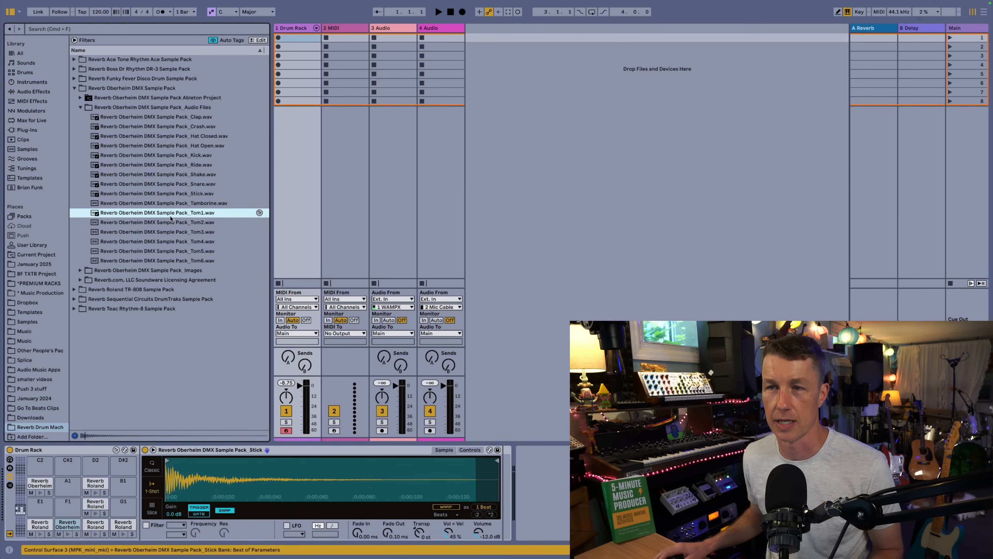
pyautogui.click(155, 250)
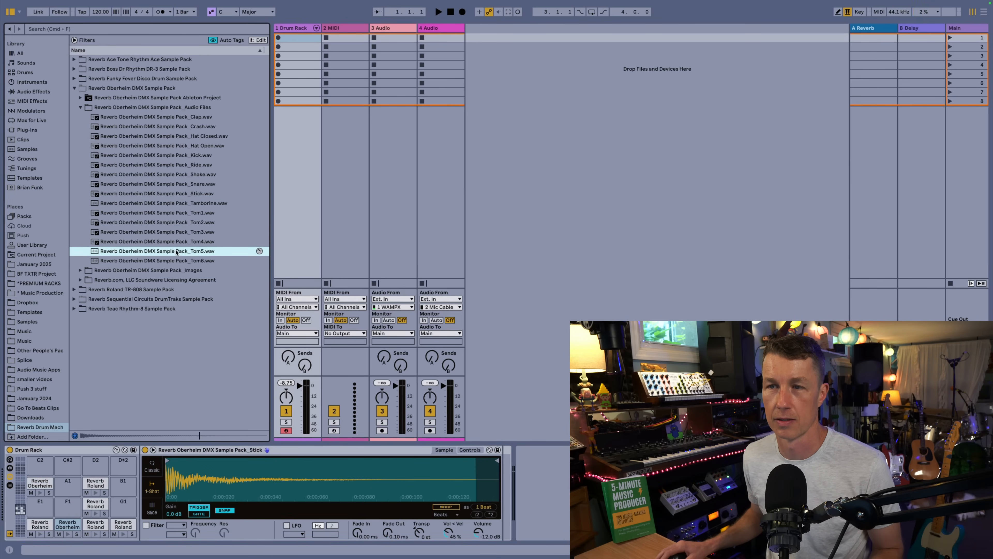
pyautogui.click(158, 212)
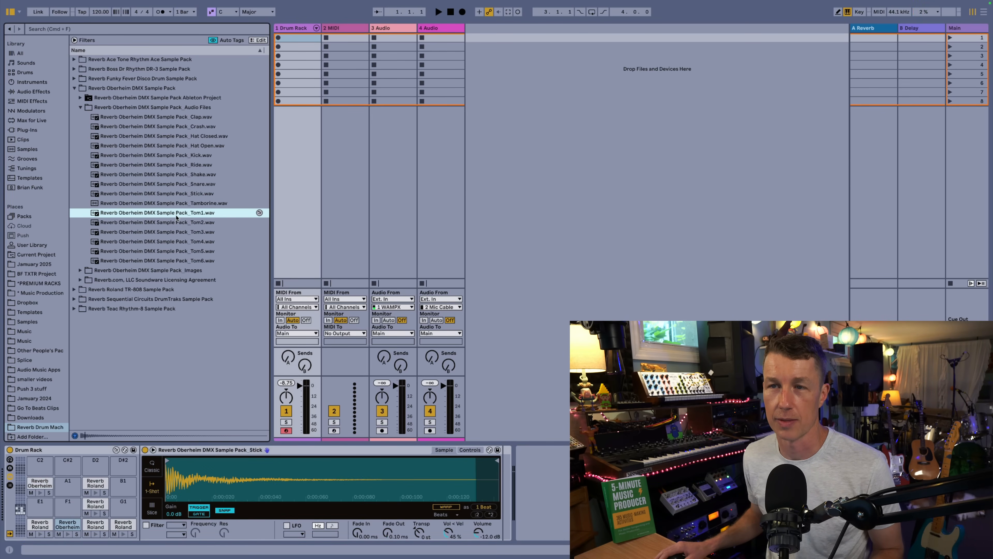
pyautogui.click(158, 212)
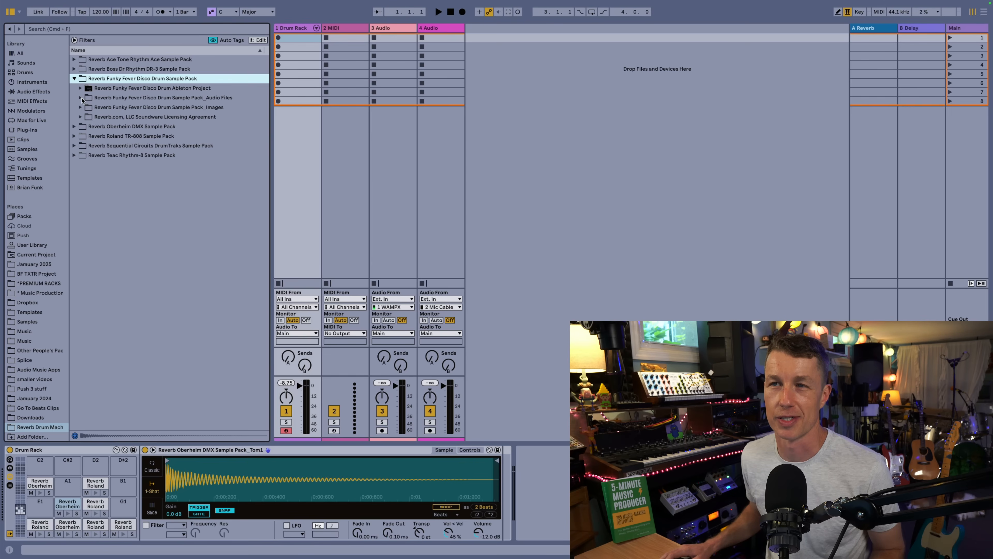
# Audition a Funky Fever disco sample from the pack's audio files for an empty pad
pyautogui.click(79, 97)
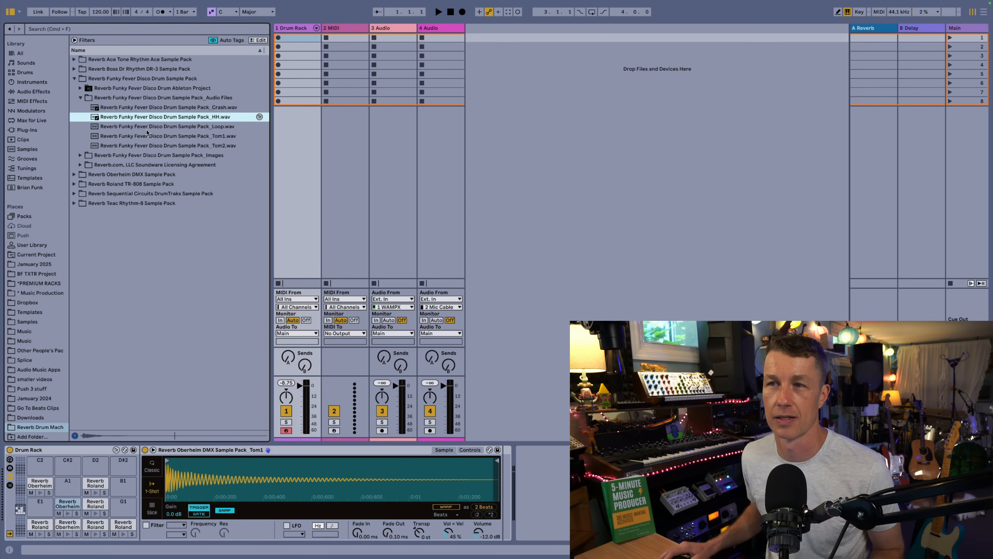
pyautogui.click(167, 145)
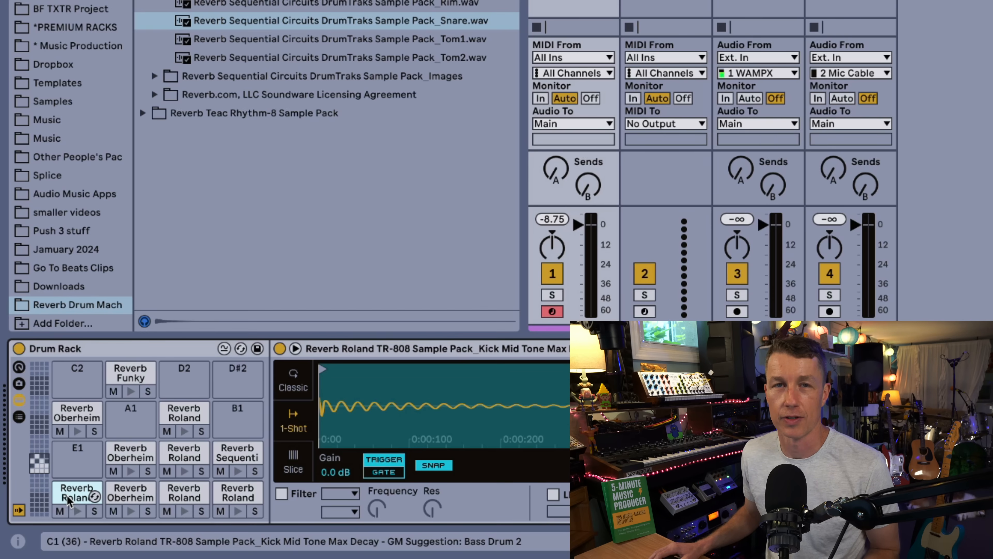
# Rename the kick pad to 'Kick' via its pad options
pyautogui.rightClick(76, 494)
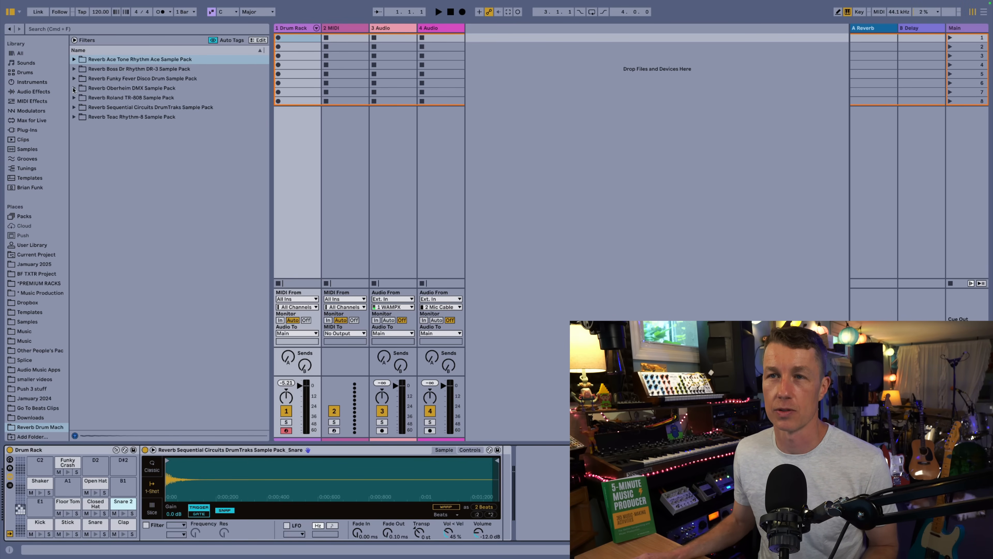
# Layer the Oberheim DMX Clap onto the Snare 2 pad as a two-chain Instrument Rack
pyautogui.click(74, 87)
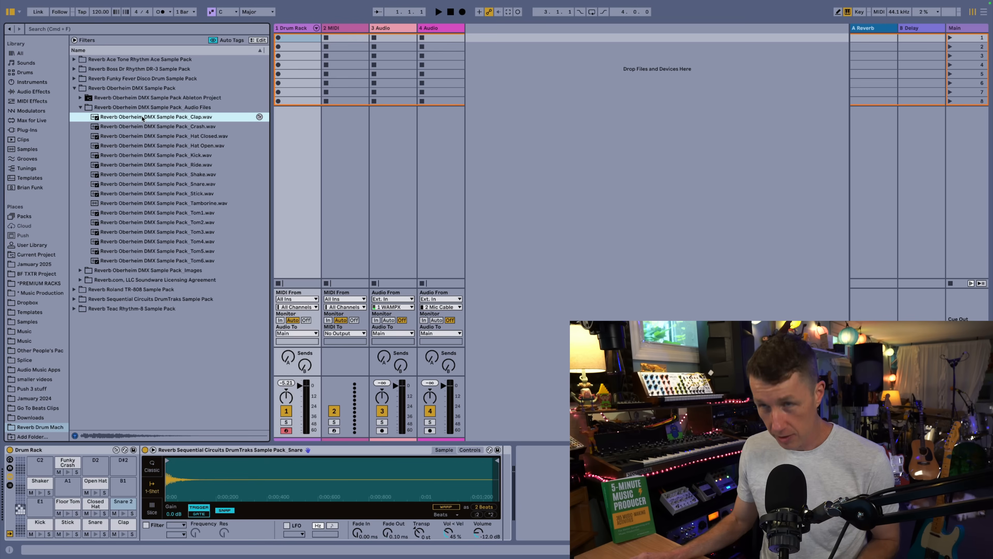
pyautogui.moveTo(138, 392)
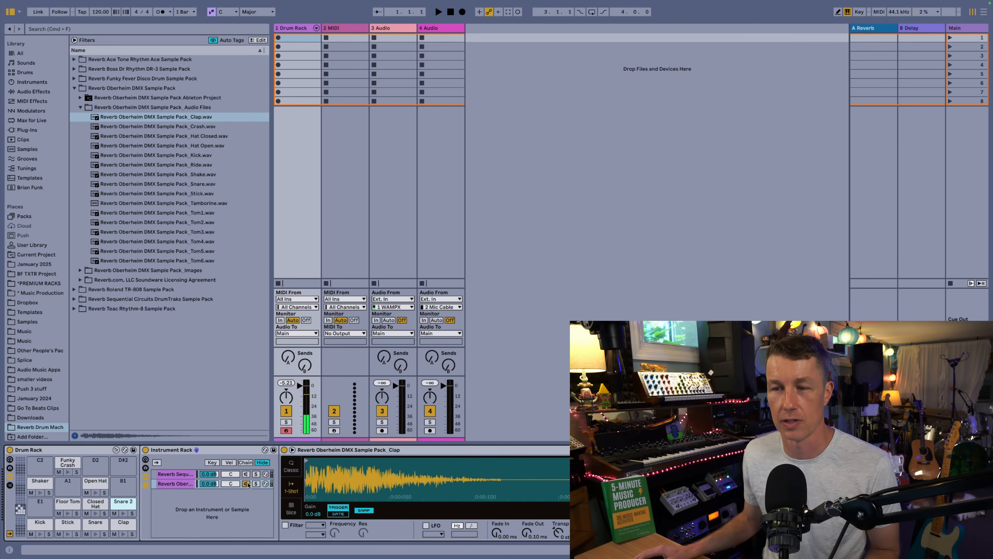
pyautogui.click(123, 501)
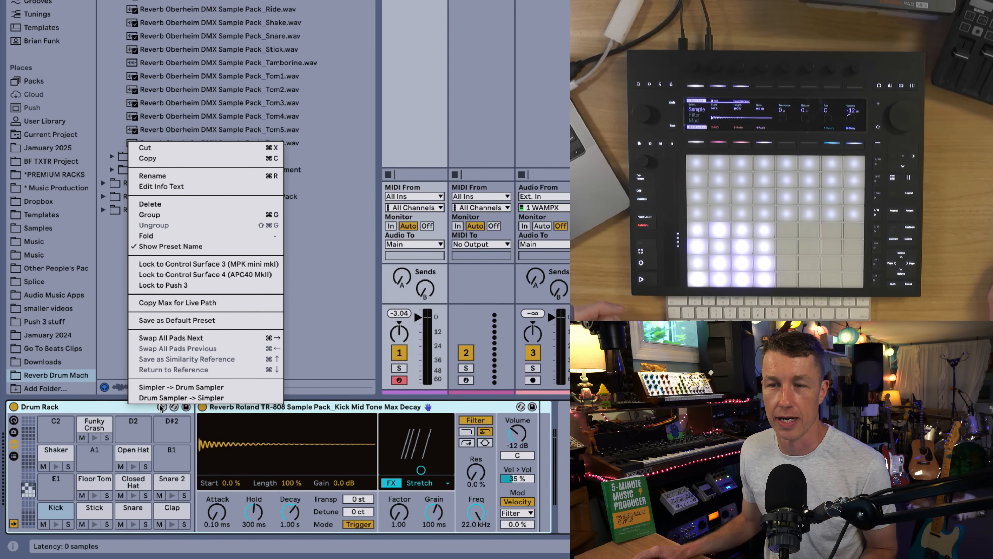
pyautogui.moveTo(181, 386)
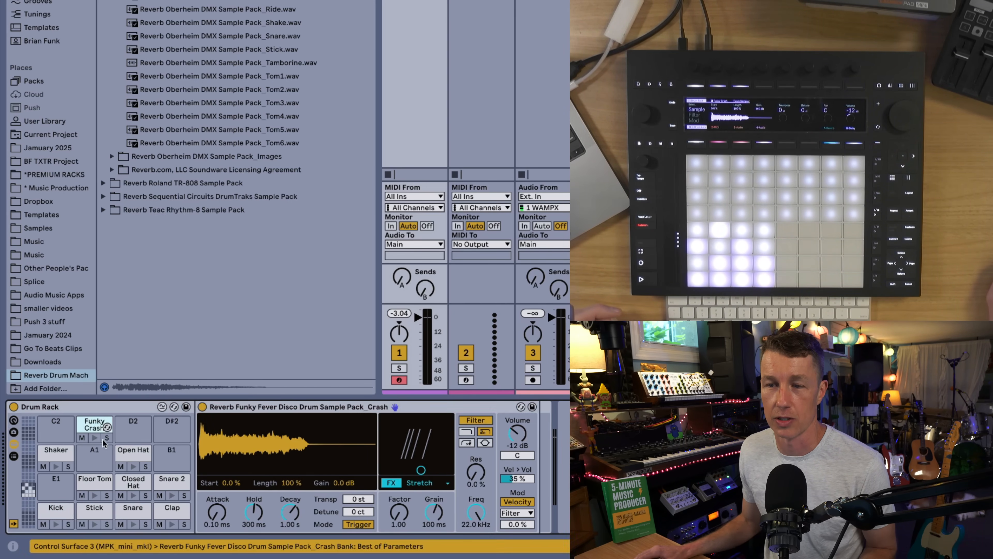
# Check the Closed Hat, layered Snare 2 and Clap pads one by one
pyautogui.click(132, 481)
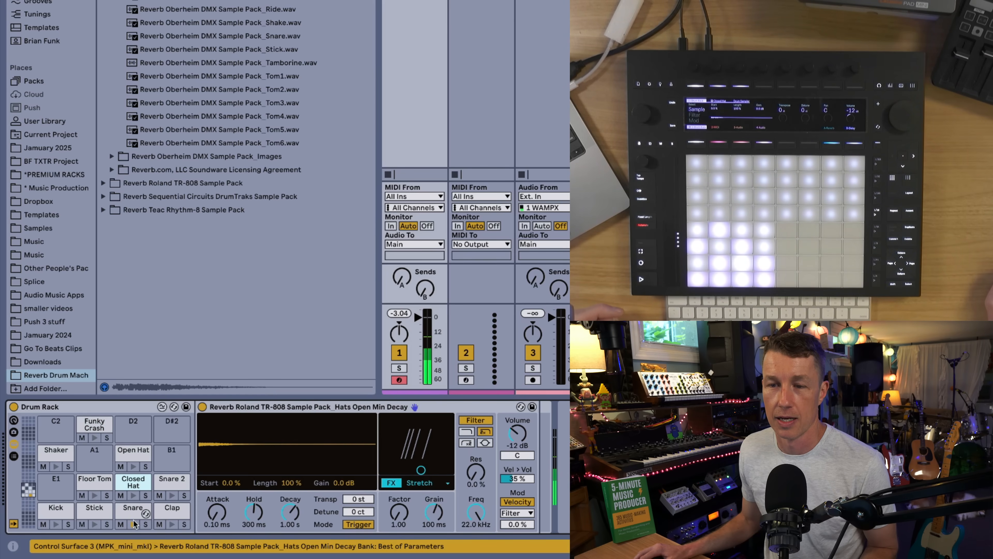
pyautogui.click(171, 483)
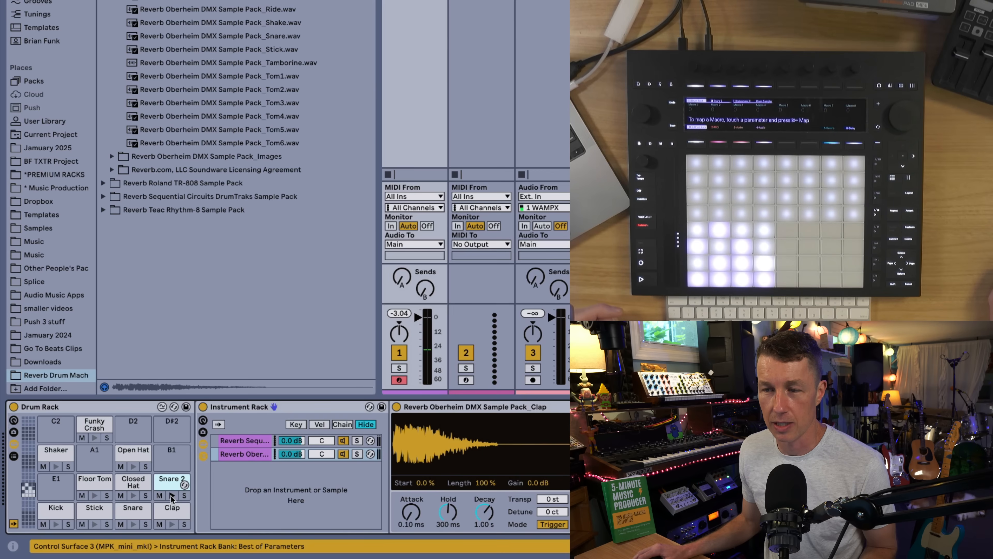
pyautogui.click(172, 508)
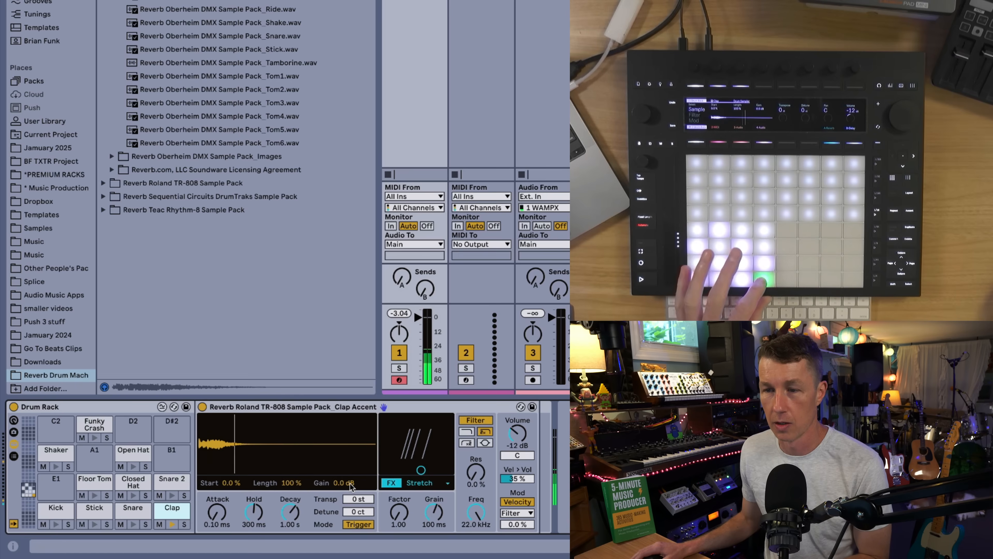
# Raise the Clap pad's gain to 11 dB, tweak its stretch, then set the Kick pad's FX to Sub Osc
pyautogui.moveTo(345, 483); pyautogui.dragTo(345, 462)
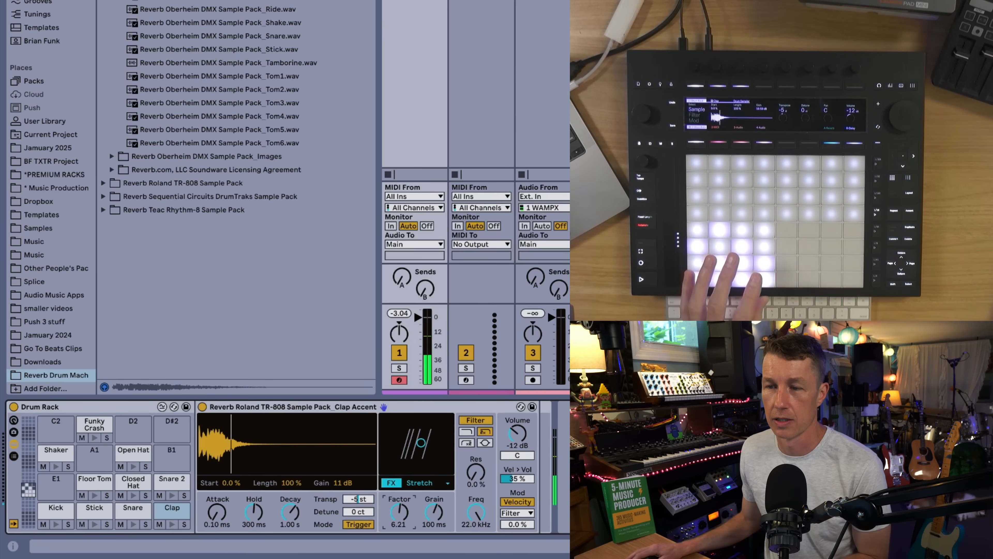
pyautogui.moveTo(399, 513); pyautogui.dragTo(399, 513)
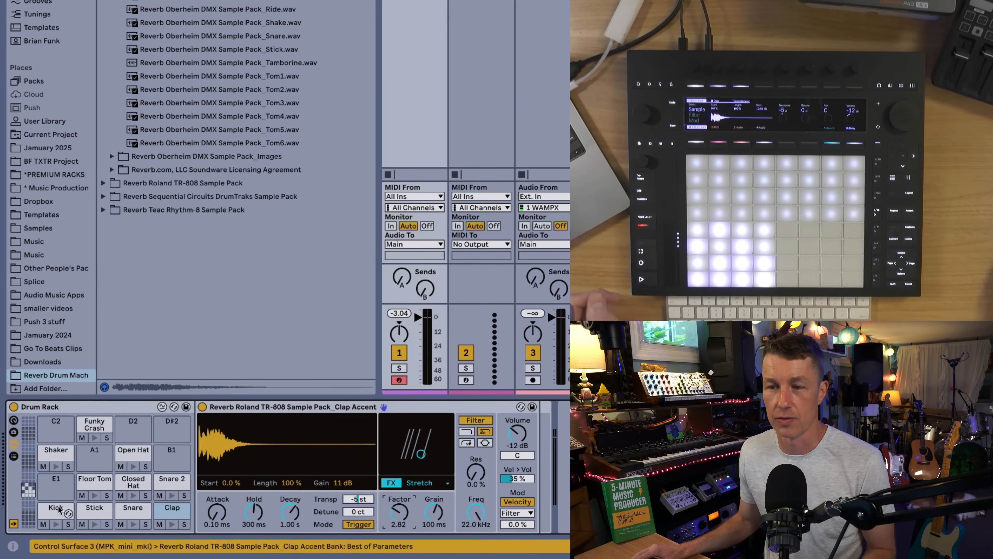
pyautogui.click(55, 508)
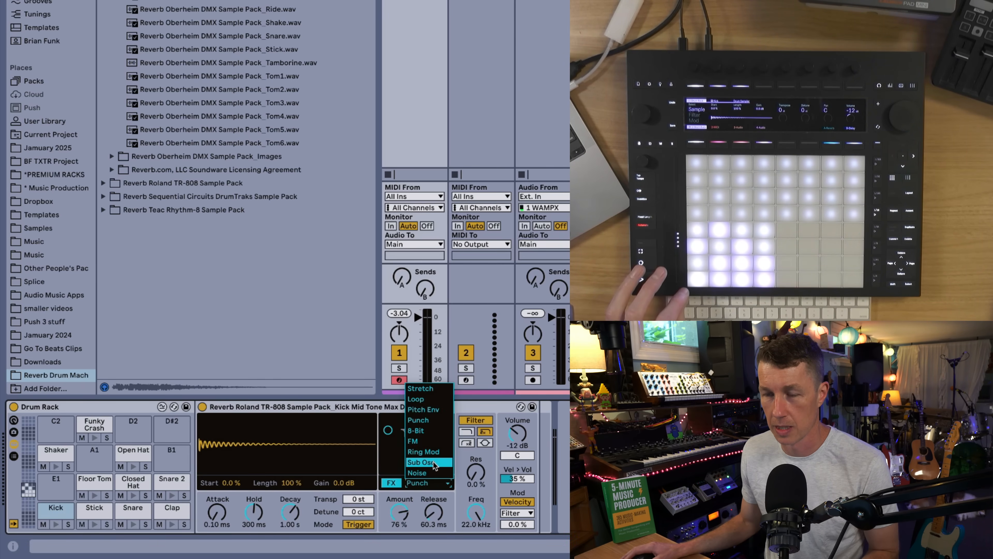
pyautogui.click(423, 462)
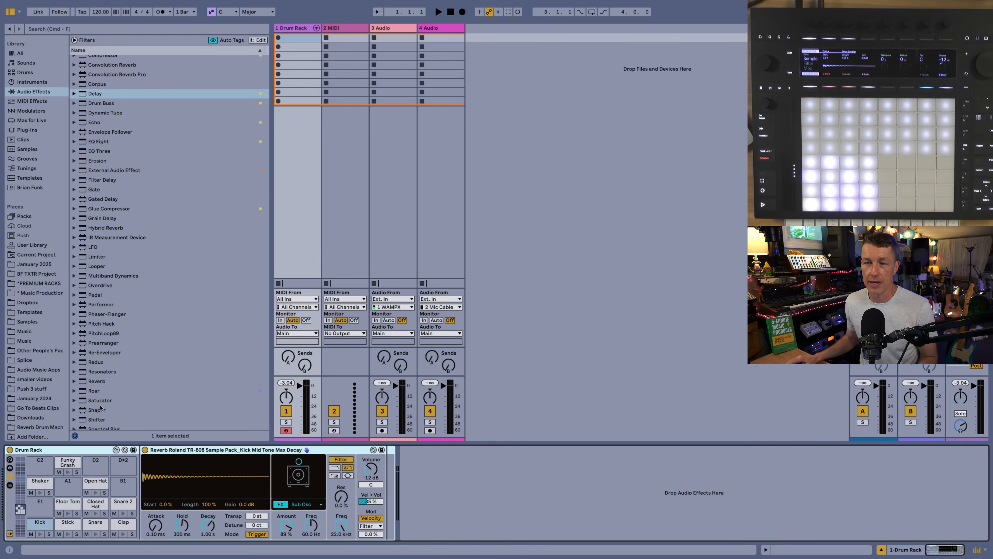
# Place a Saturator after the Drum Rack and return to the Kick pad
pyautogui.click(99, 400)
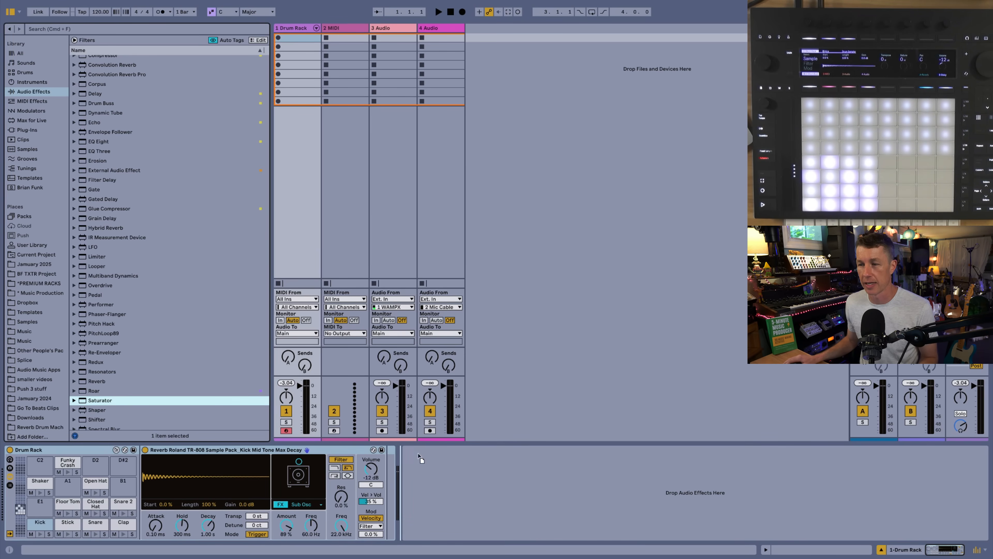
pyautogui.moveTo(454, 486)
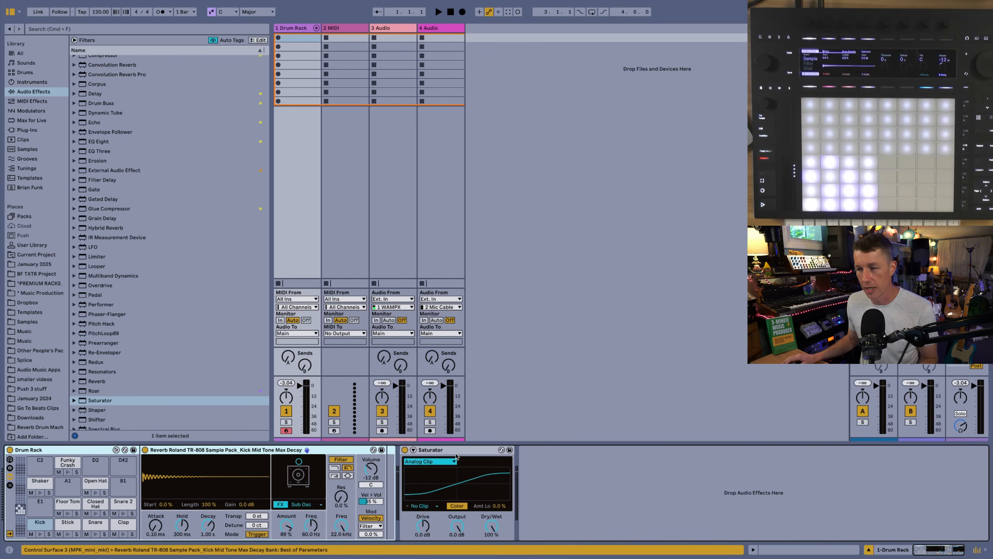
pyautogui.click(431, 449)
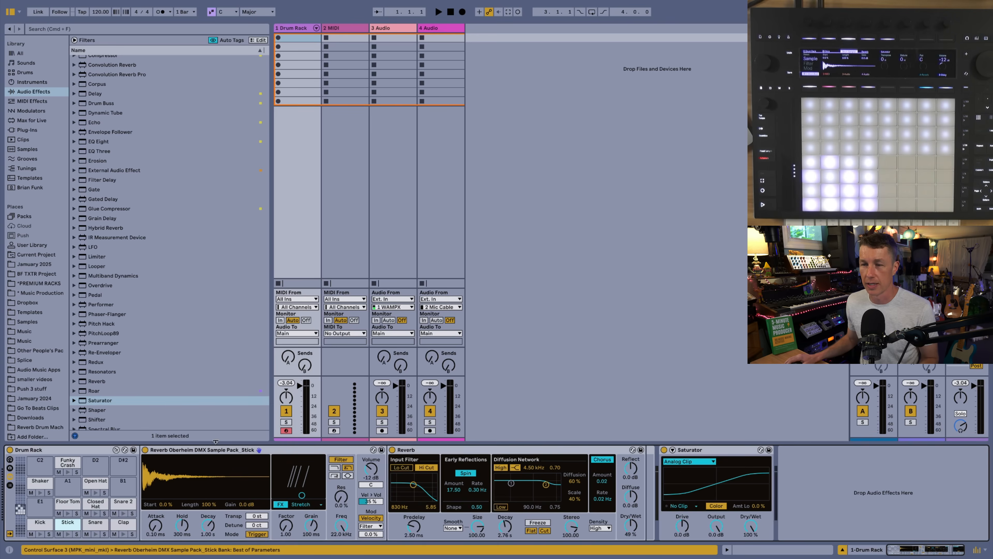
pyautogui.click(406, 449)
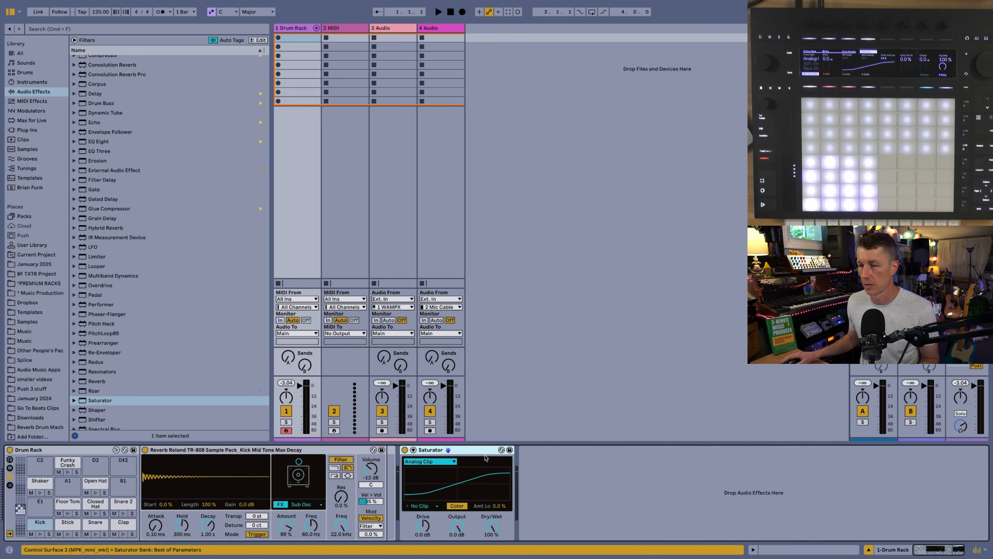
# Set the Saturator to Bass Shaper with drive about 9.7 dB and output about -3 dB
pyautogui.click(430, 461)
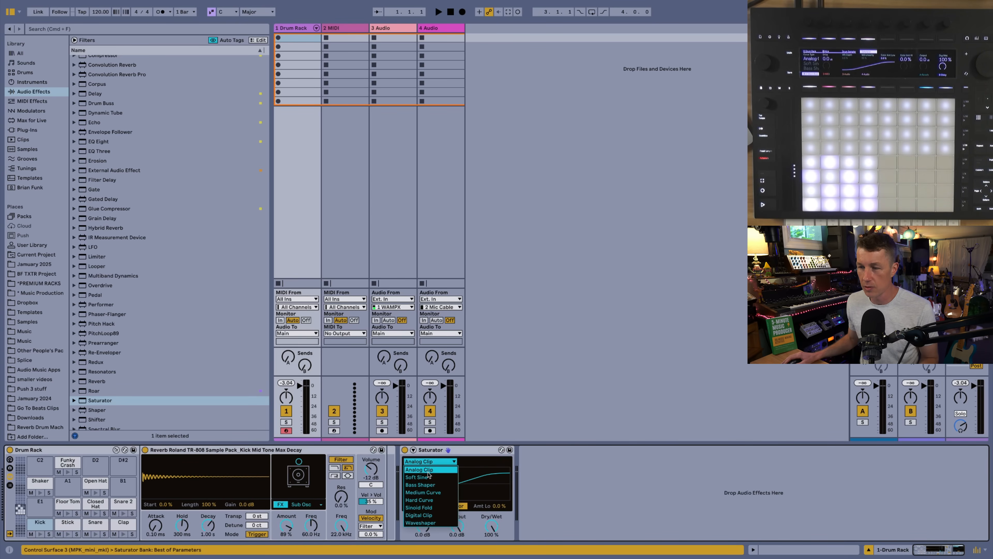
pyautogui.click(419, 484)
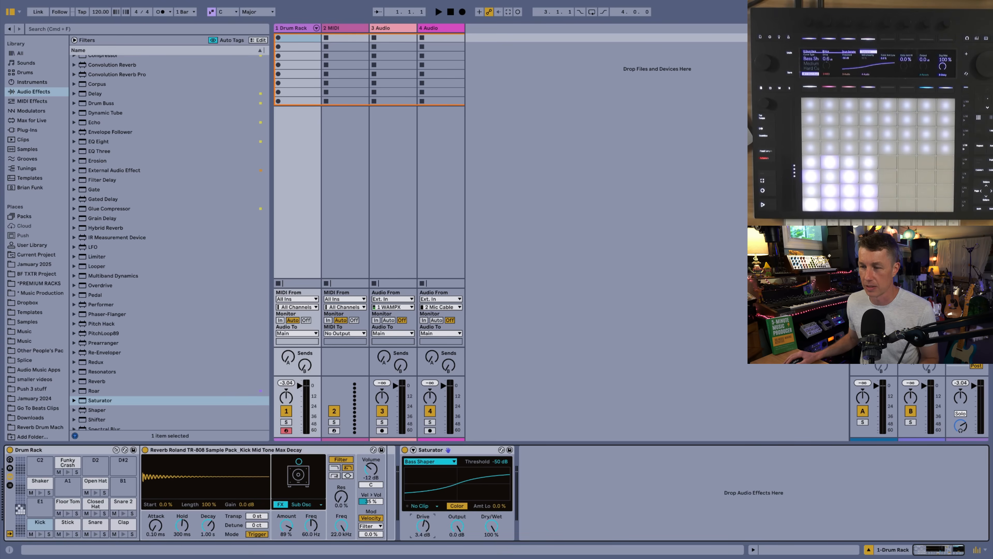
pyautogui.moveTo(424, 526); pyautogui.dragTo(428, 513)
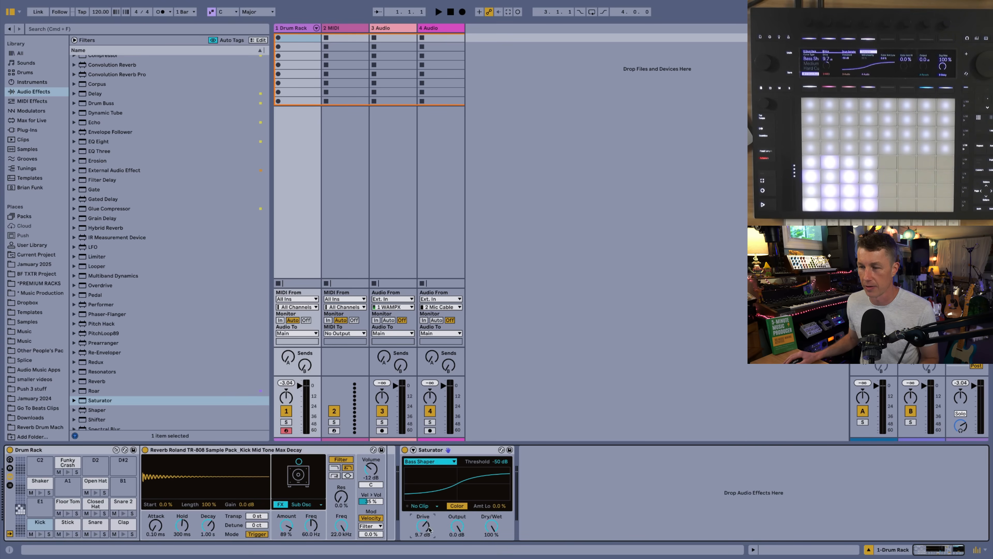
pyautogui.moveTo(457, 527); pyautogui.dragTo(457, 535)
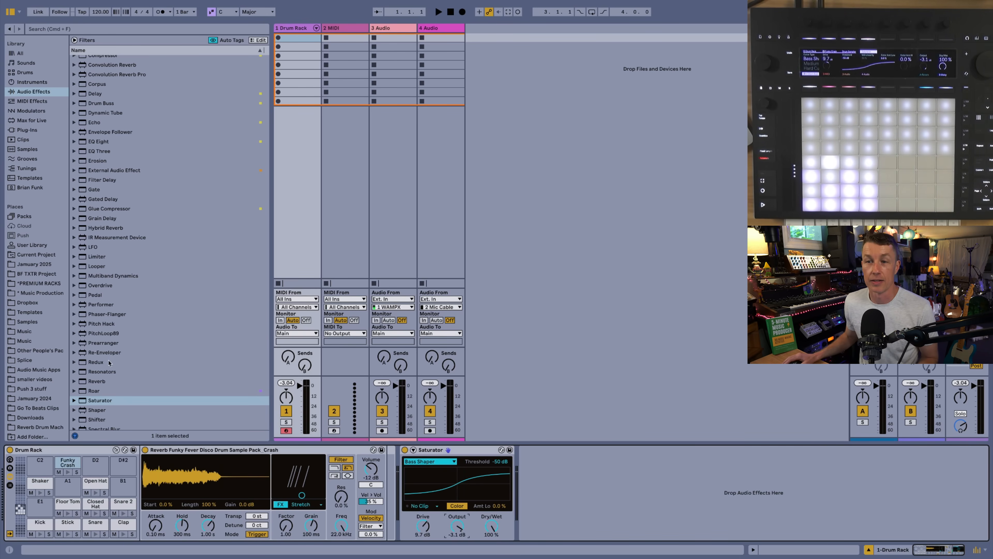
# Try a Redux after the Saturator with lowered sample rate, then swap it for a Drum Buss
pyautogui.click(95, 362)
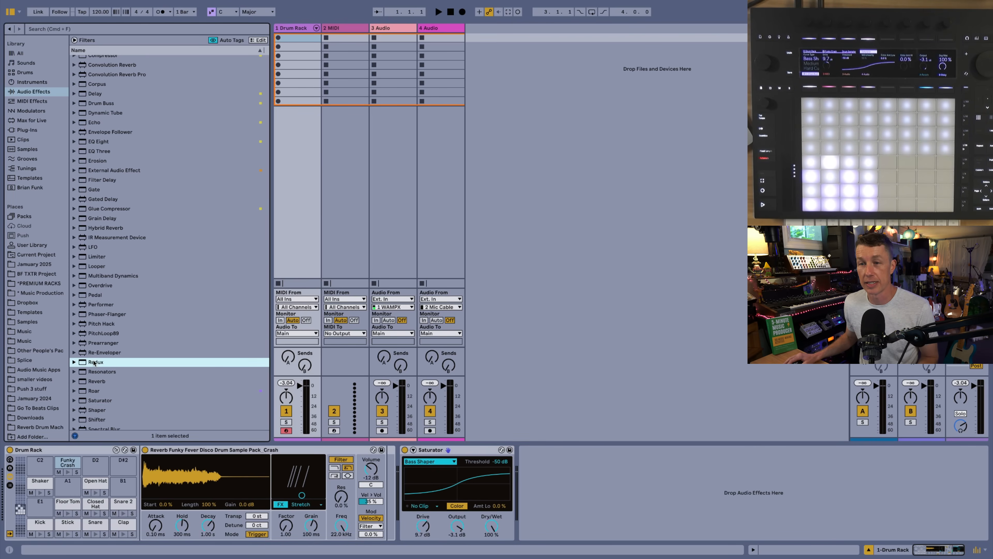
pyautogui.doubleClick(96, 361)
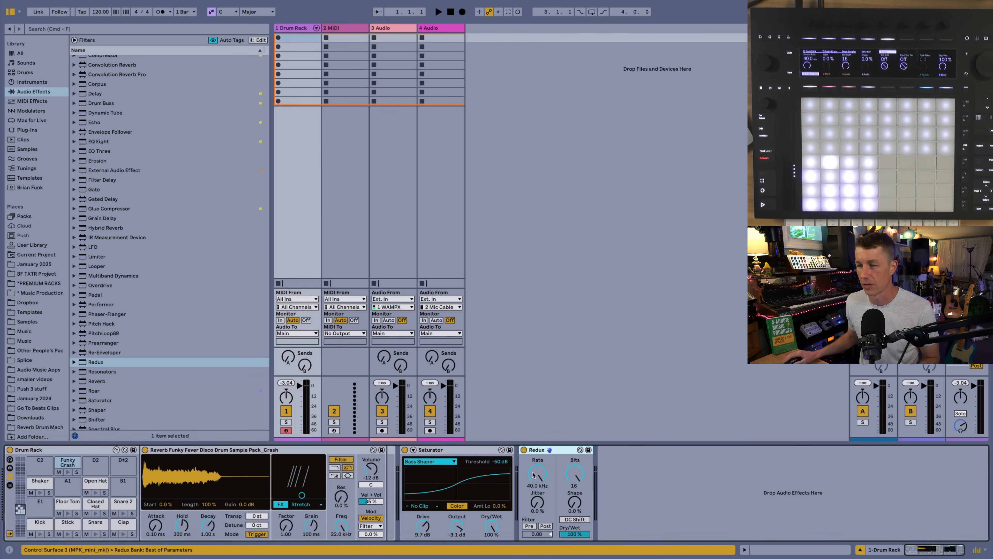
pyautogui.moveTo(574, 472); pyautogui.dragTo(574, 488)
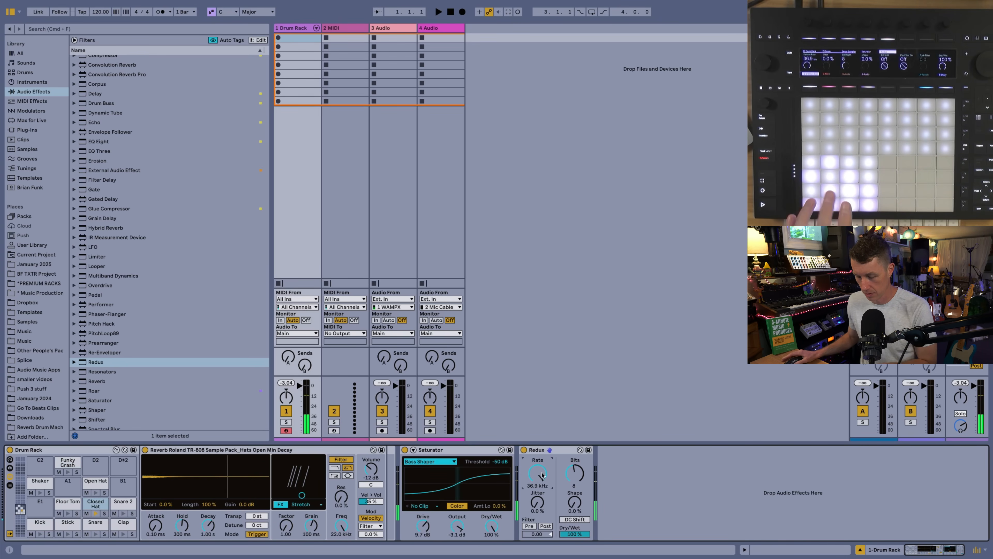
pyautogui.click(94, 522)
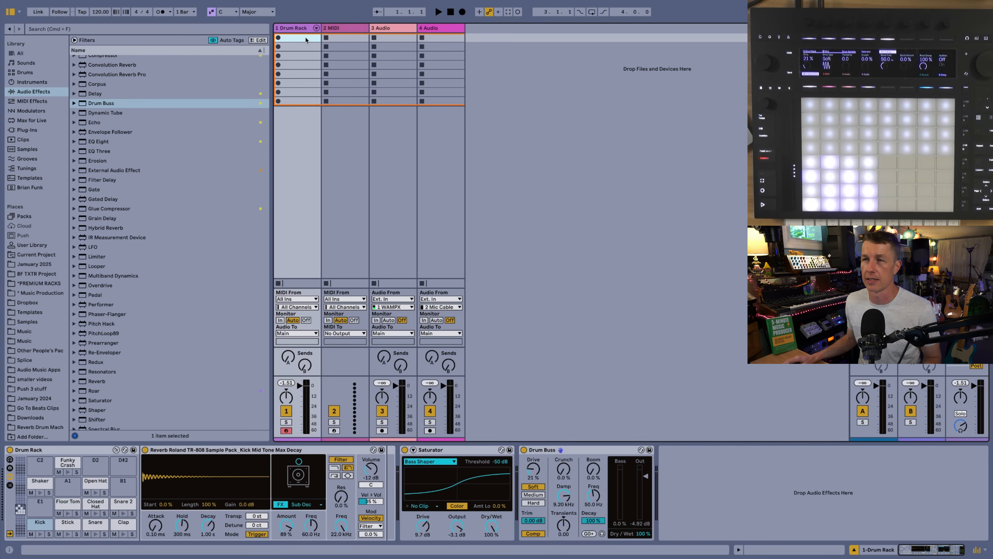
# Start a new clip on the Drum Rack track, audition pads and place a kick on beat 1
pyautogui.click(298, 37)
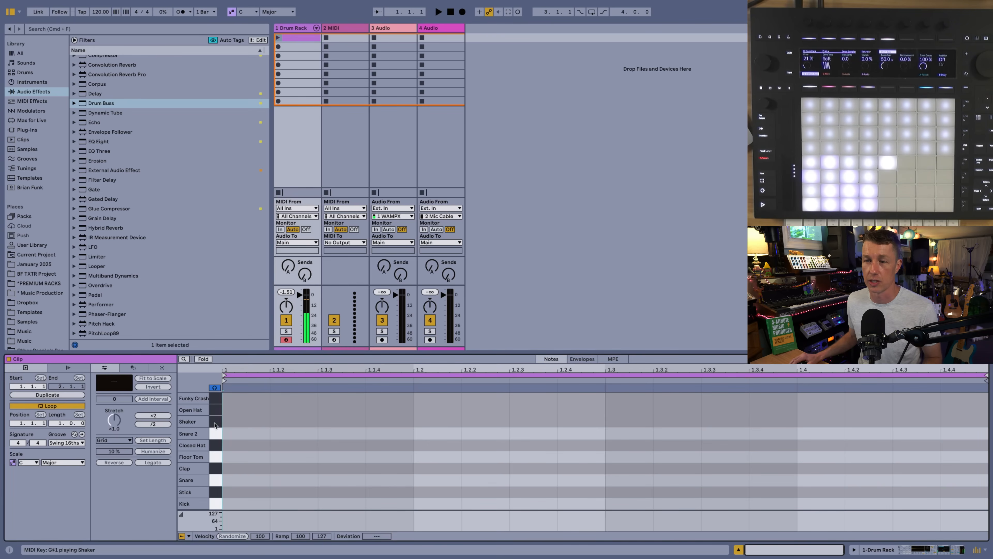
pyautogui.click(215, 457)
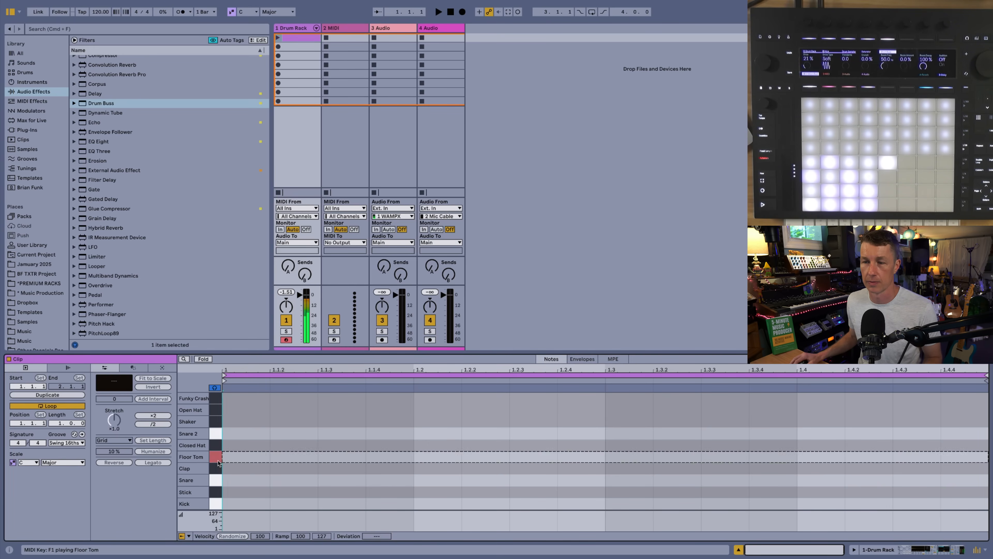
pyautogui.click(219, 457)
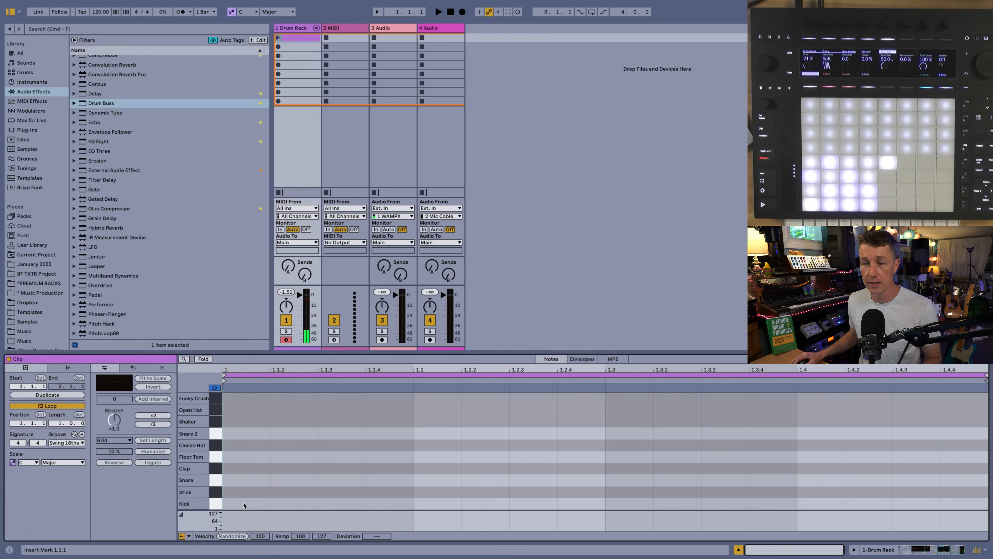
pyautogui.click(244, 503)
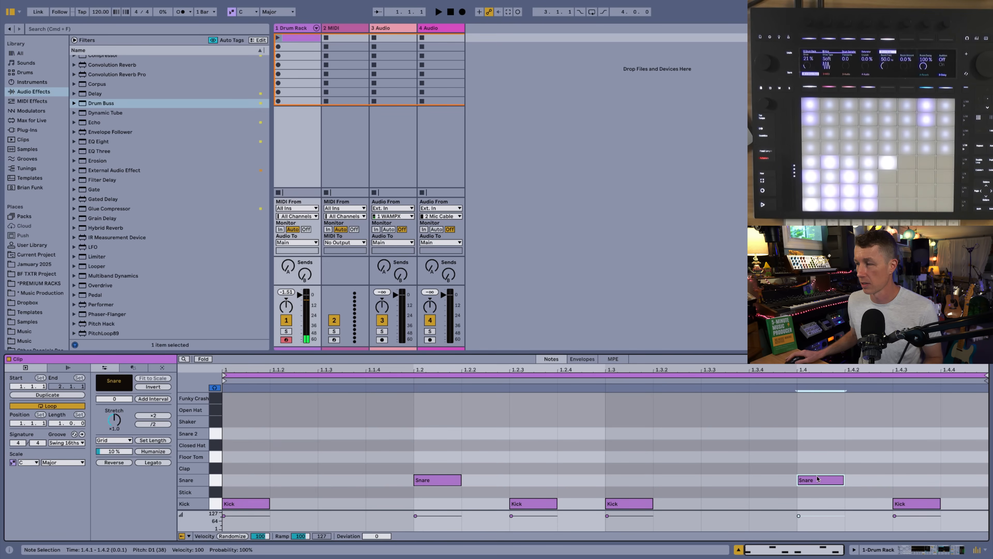
# Move the beat-4 hit up through Clap and Floor Tom to the Snare 2 lane
pyautogui.moveTo(820, 479); pyautogui.dragTo(820, 467)
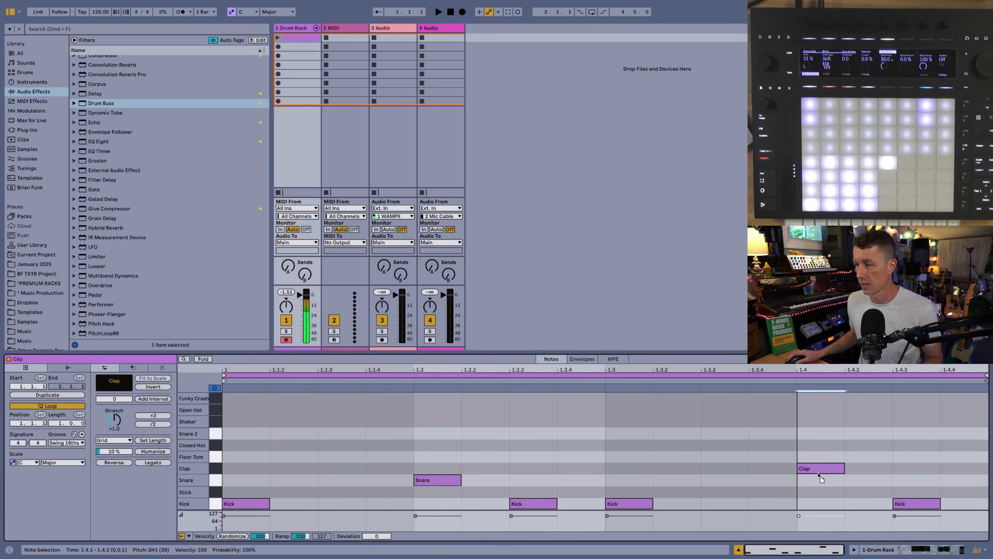
pyautogui.moveTo(819, 468); pyautogui.dragTo(820, 456)
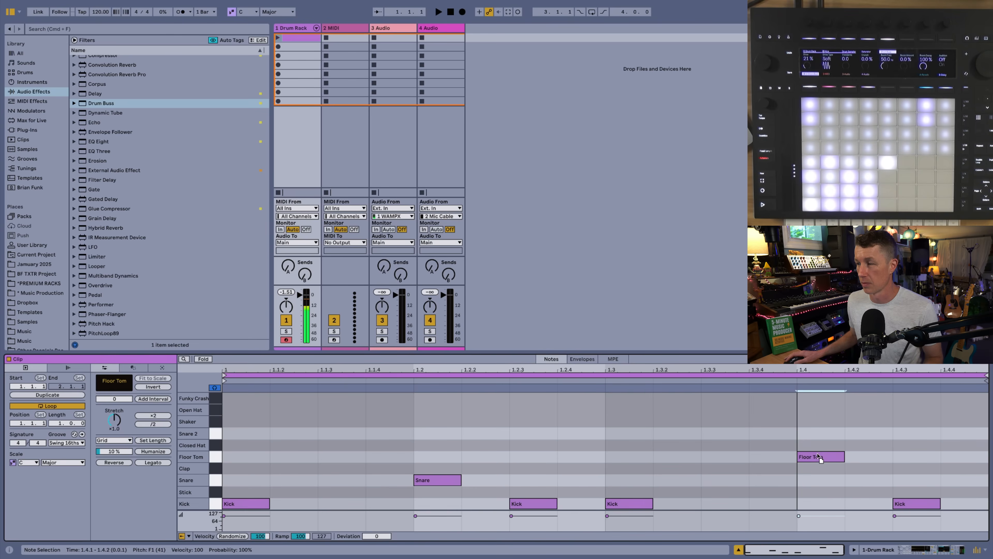
pyautogui.moveTo(820, 456); pyautogui.dragTo(821, 433)
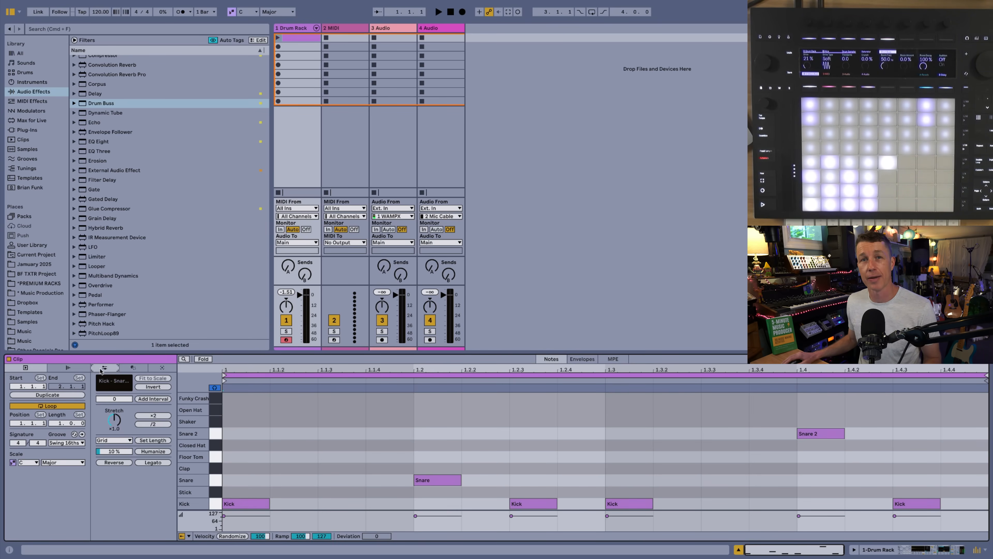
# Generate a Closed Hat rhythm with the clip's Rhythm generator, adjusting Steps and Density
pyautogui.click(132, 368)
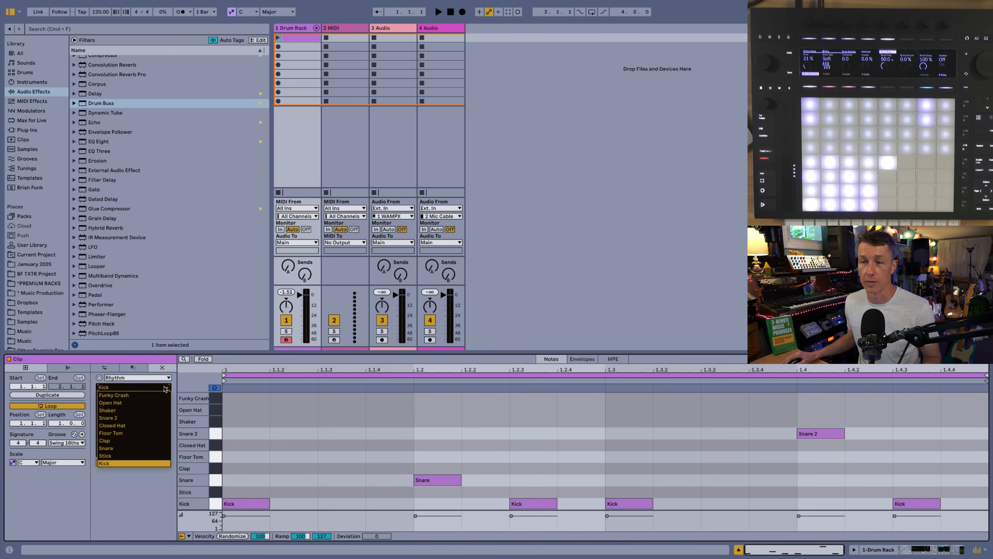
pyautogui.moveTo(133, 425)
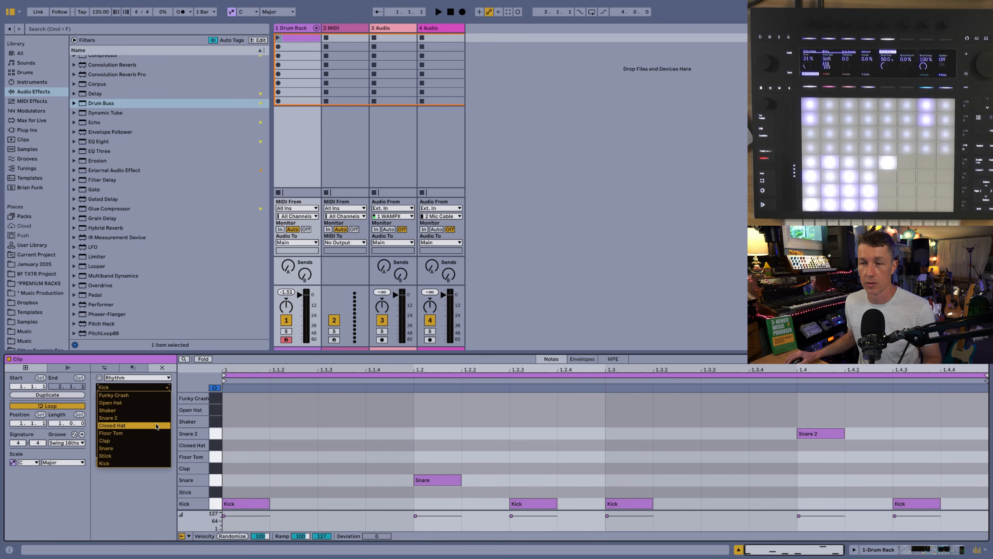
pyautogui.click(112, 425)
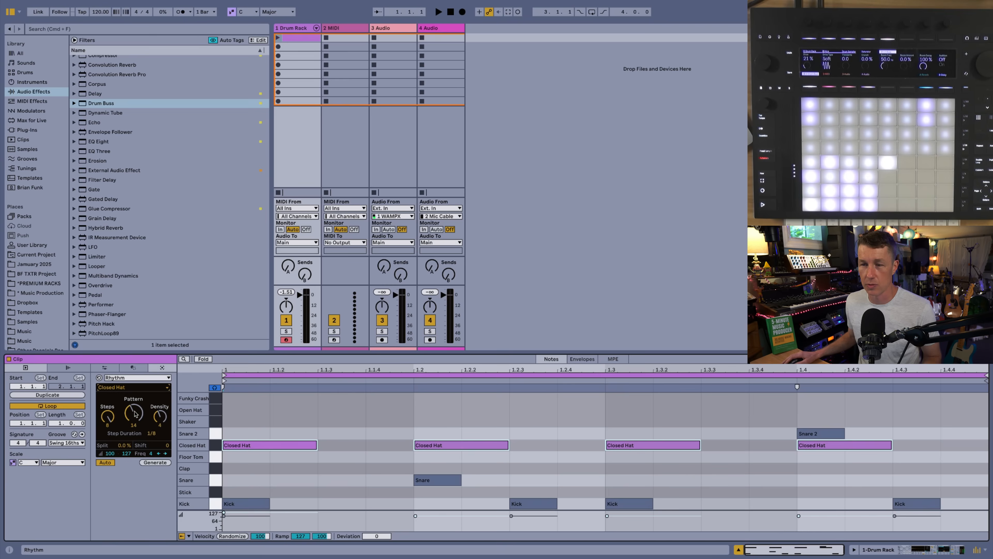
pyautogui.moveTo(159, 414); pyautogui.dragTo(159, 393)
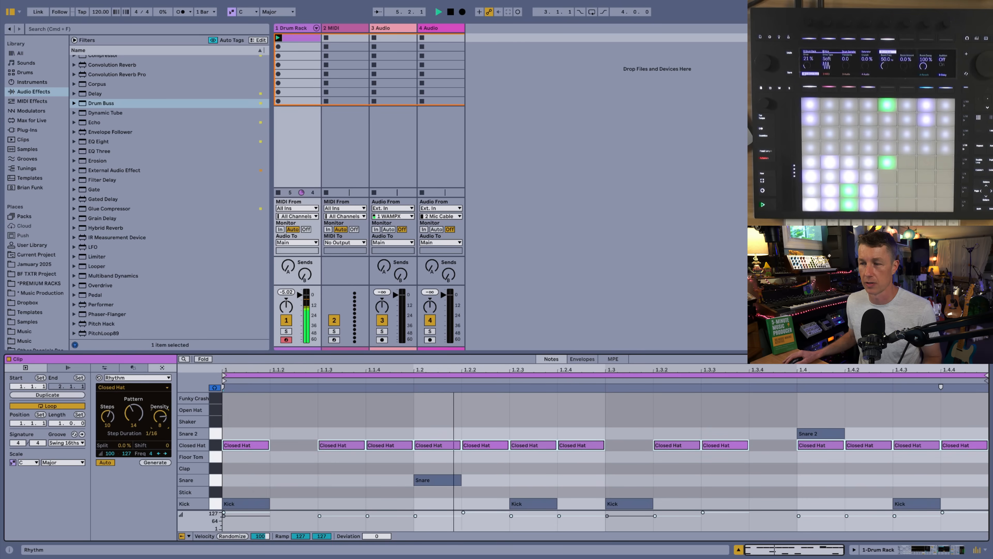
pyautogui.moveTo(160, 412); pyautogui.dragTo(160, 418)
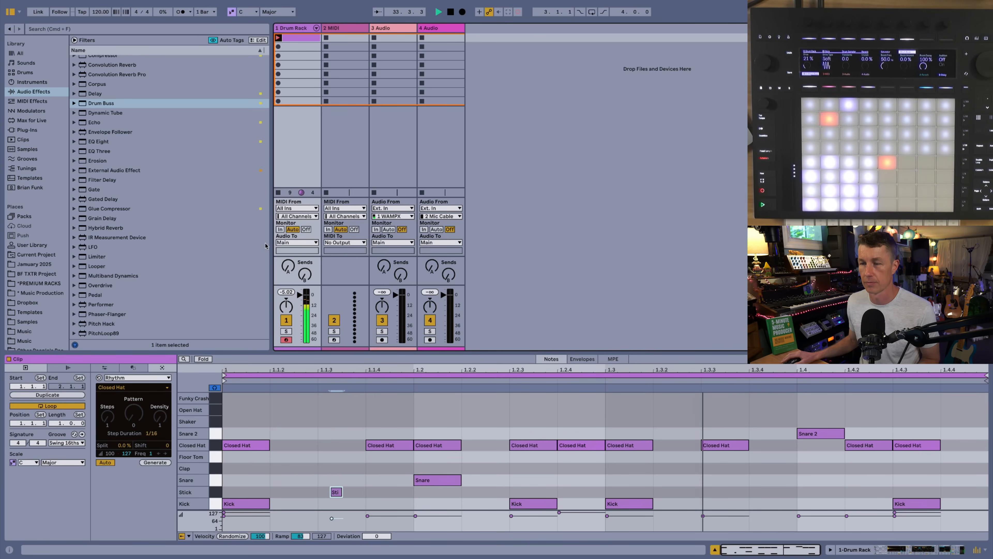
# Select the Stick hit and quantize the clip's notes to 1/16 with the Quantize transform's Amount
pyautogui.click(336, 491)
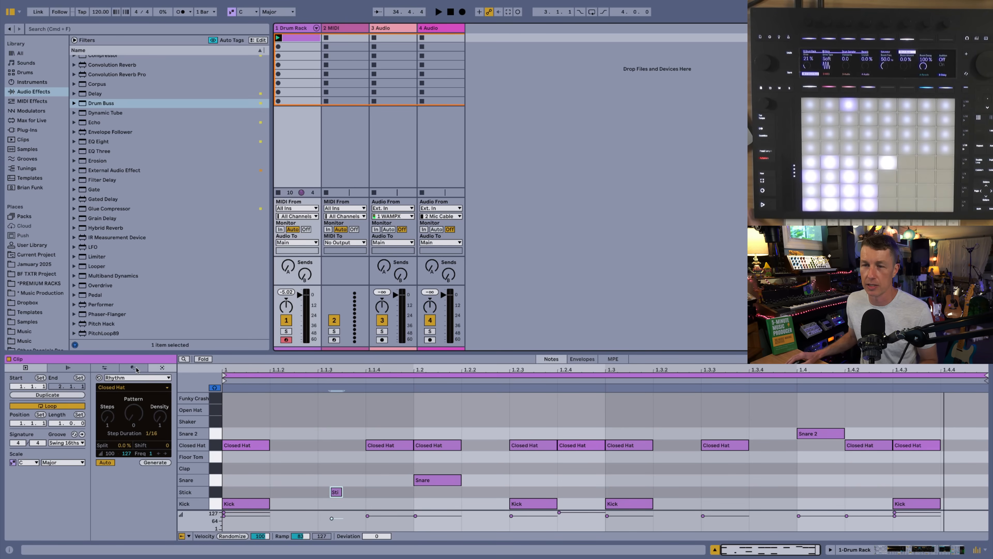
pyautogui.click(133, 377)
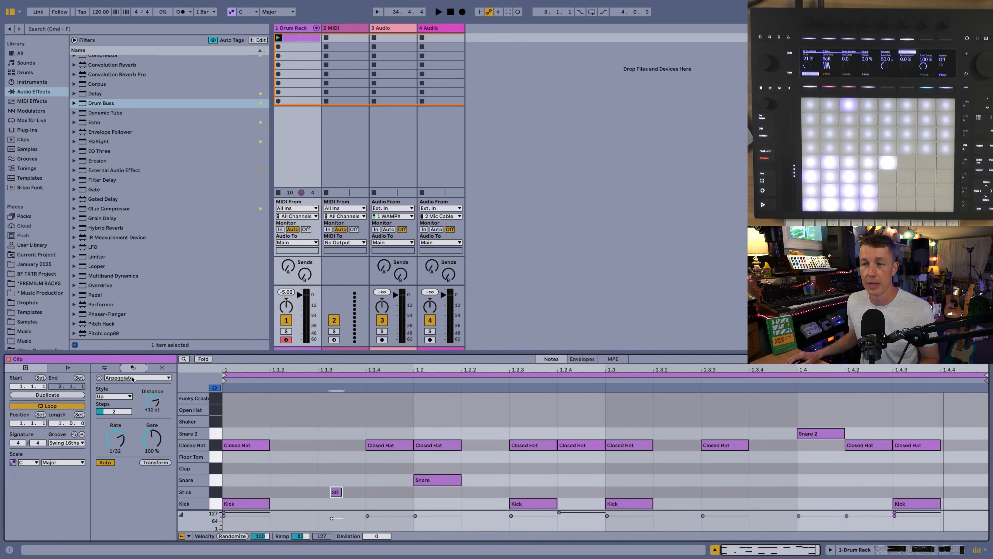
pyautogui.click(136, 378)
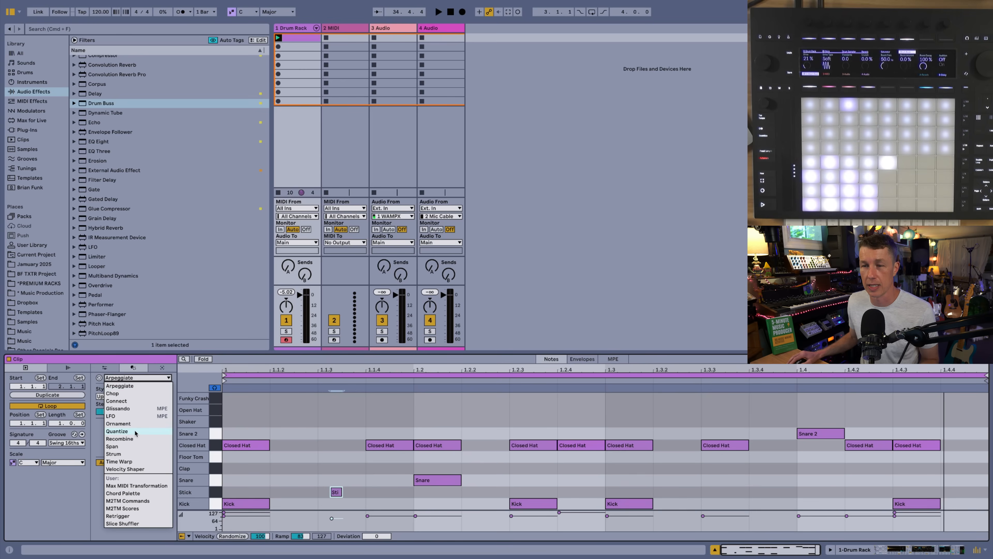
pyautogui.click(116, 431)
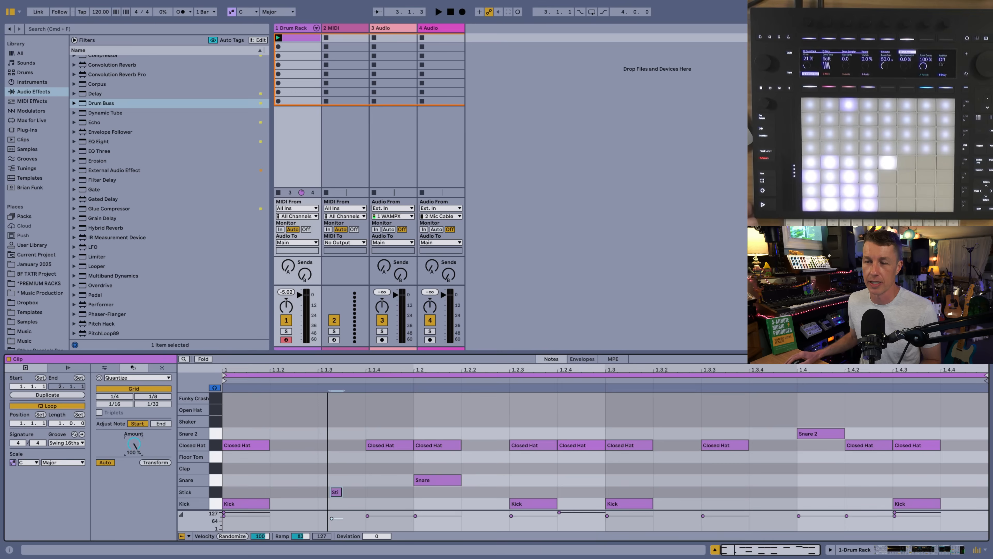
pyautogui.moveTo(133, 441); pyautogui.dragTo(133, 449)
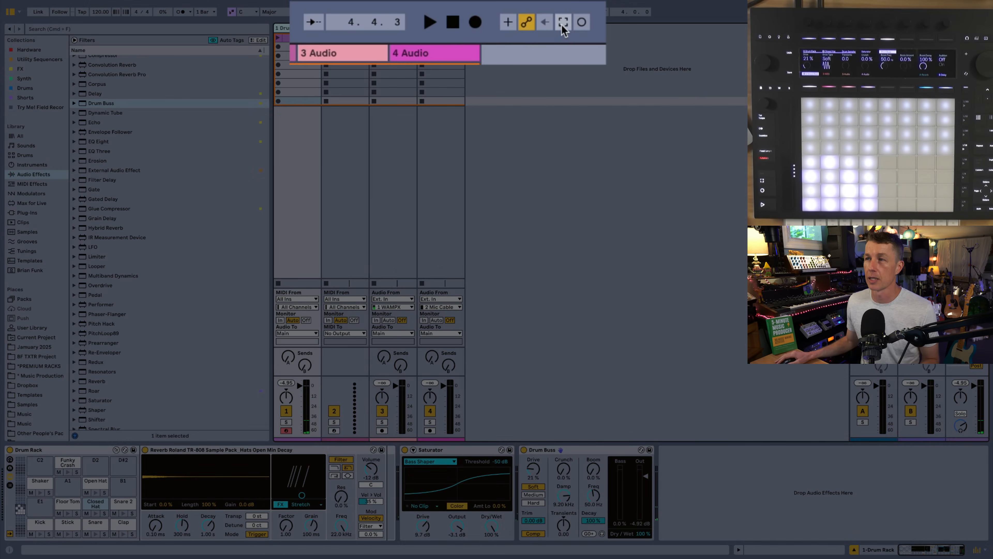
pyautogui.click(429, 21)
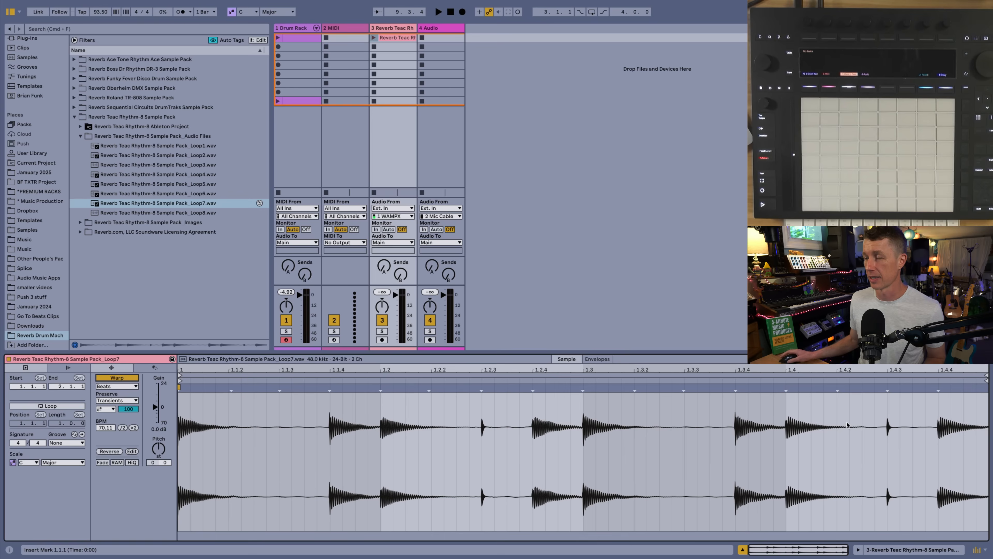
# Bring the DrumTraks Loop1.wav from the browser onto track 3 beside the Rhythm-8 loop
pyautogui.click(47, 406)
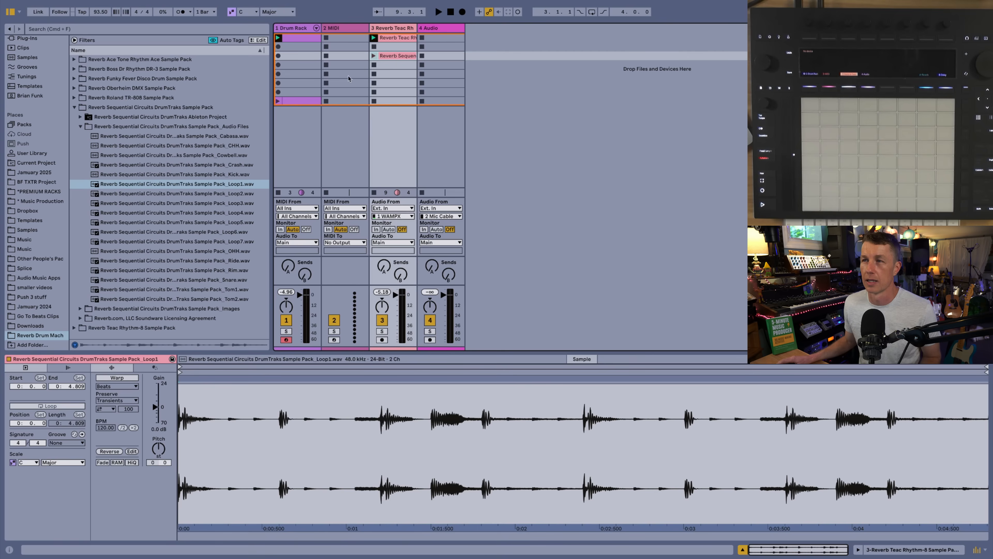
# Add the Funky Fever and Ace Tone Loop3.wav loops to track 3's next empty slots
pyautogui.click(74, 107)
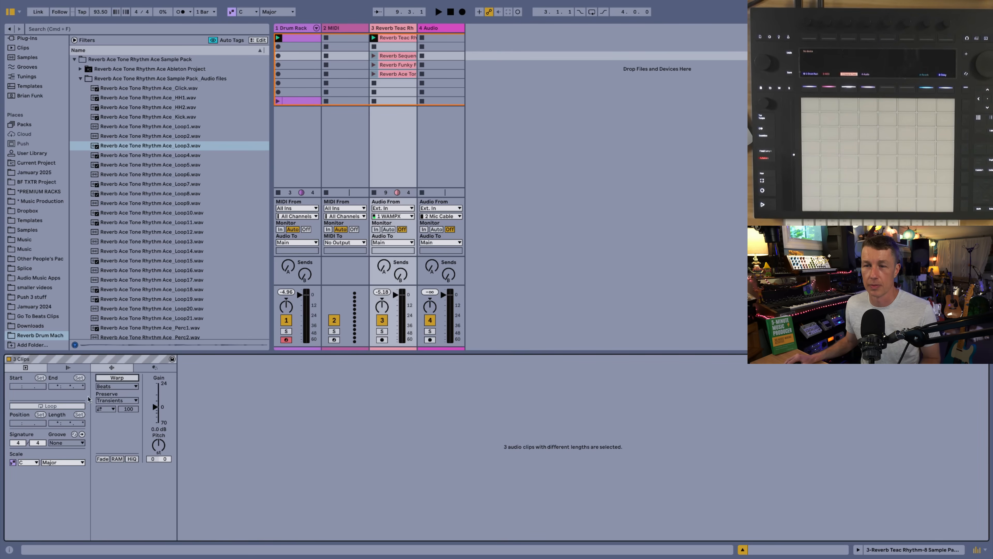
pyautogui.click(50, 406)
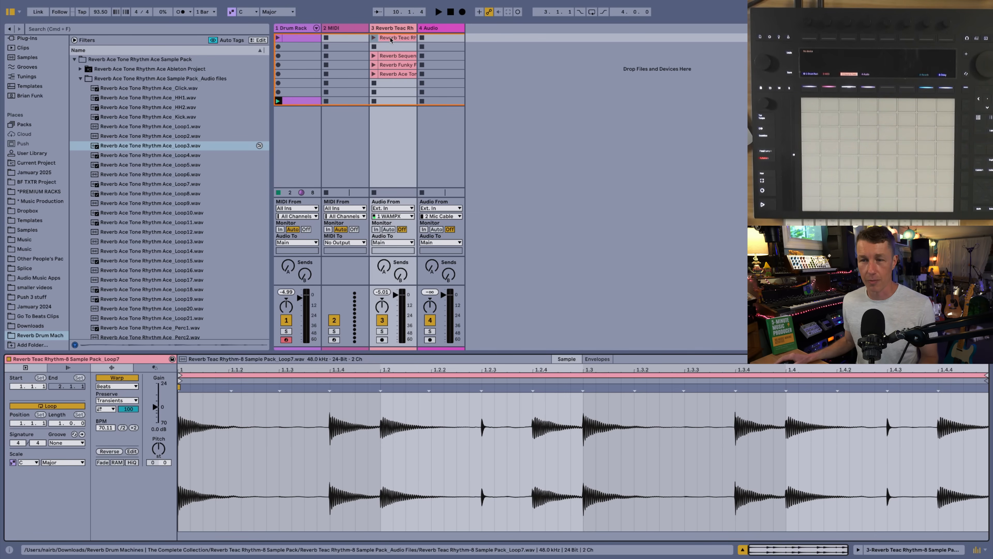
# Slice the Rhythm-8 clip to a new MIDI track by transients, keeping Built-in 0dB
pyautogui.rightClick(391, 37)
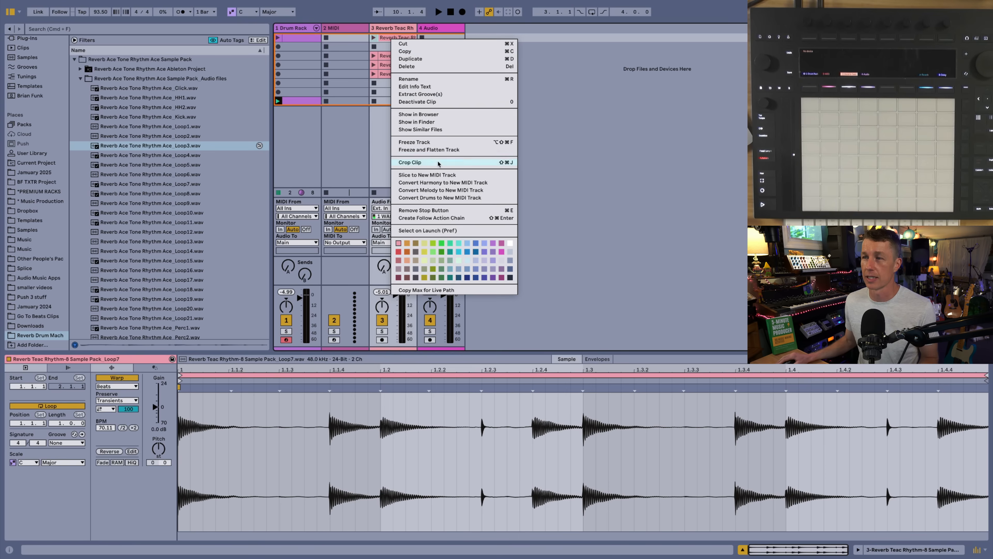
pyautogui.click(427, 174)
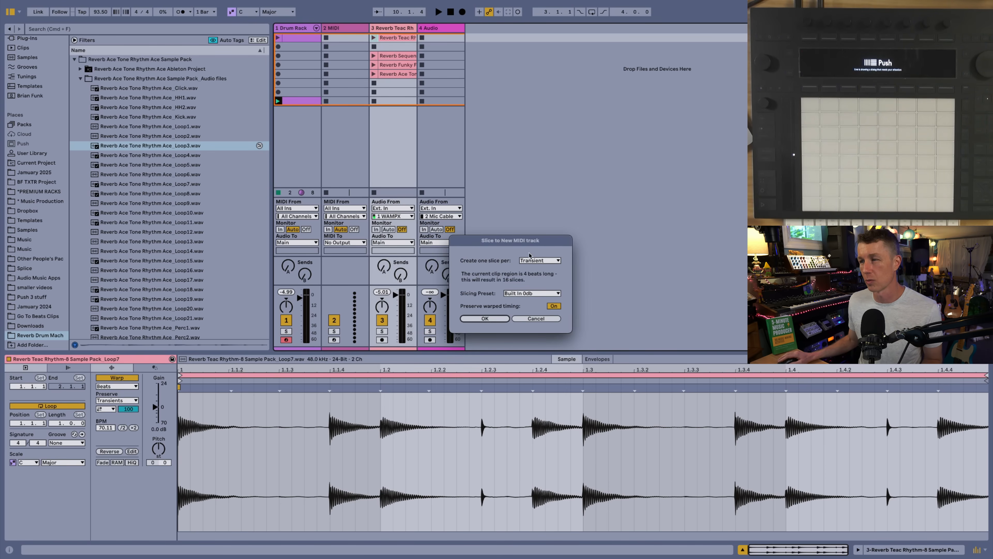
pyautogui.moveTo(337, 397)
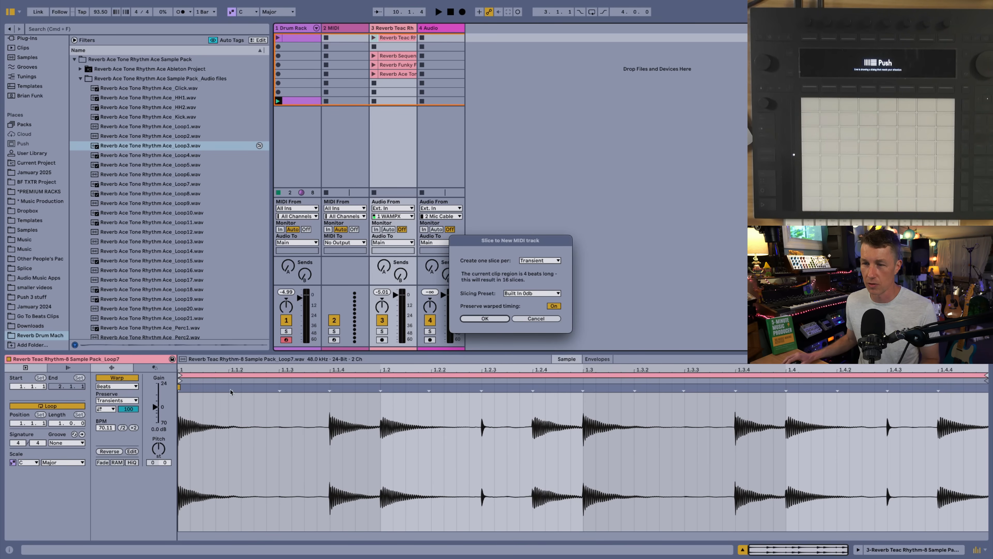
pyautogui.moveTo(399, 392)
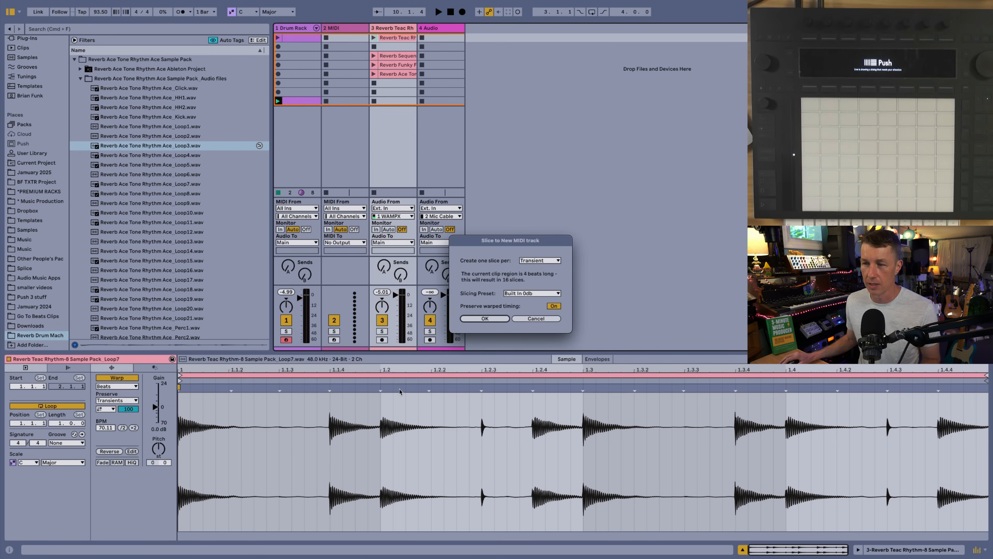
pyautogui.moveTo(486, 398)
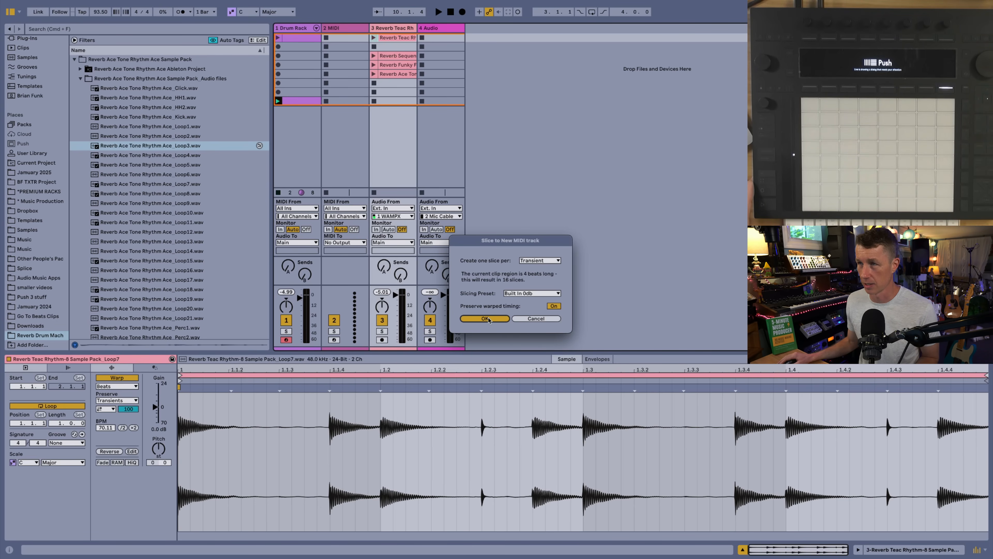
pyautogui.click(484, 318)
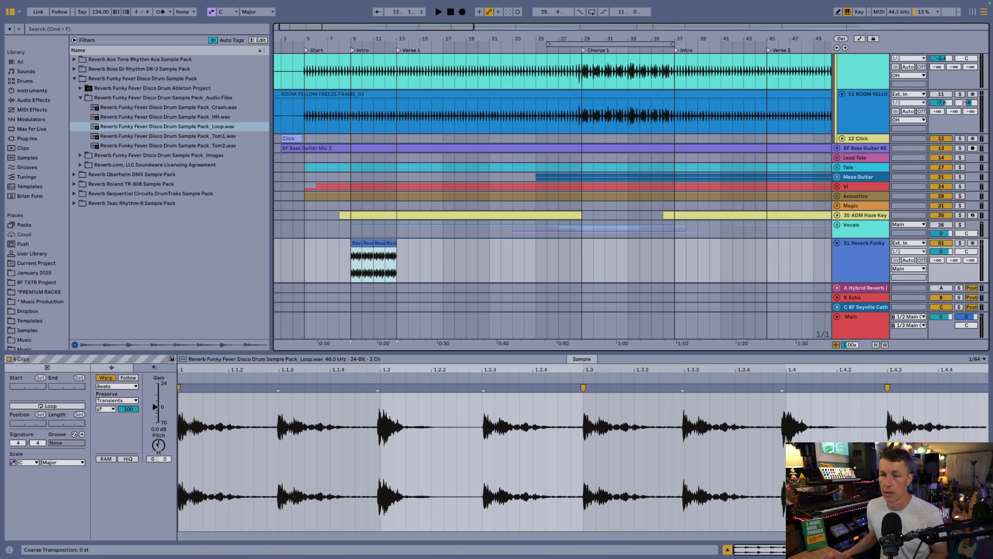
pyautogui.moveTo(156, 443); pyautogui.dragTo(156, 462)
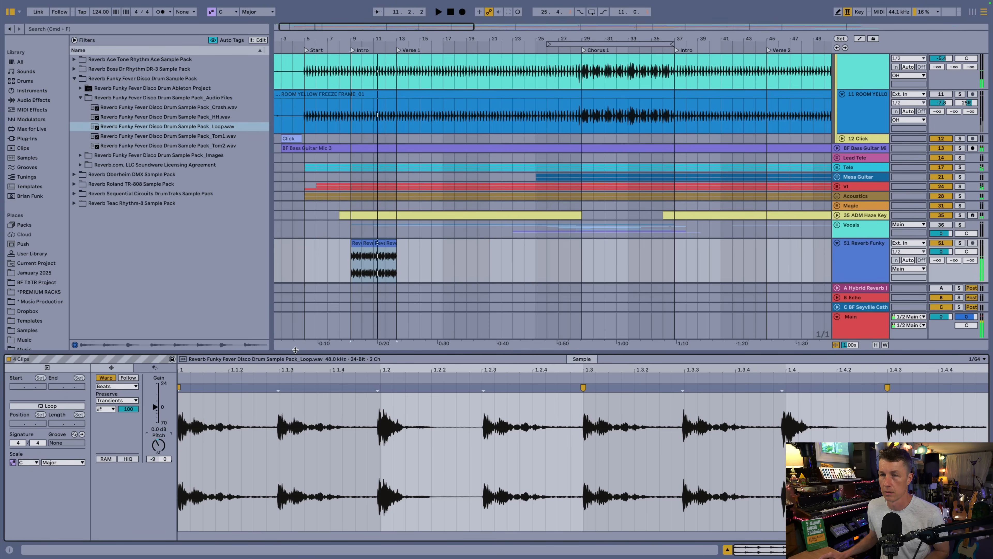
# Add Auto Filter from the Audio Effects browser onto the Funky Fever drum loop track
pyautogui.click(33, 100)
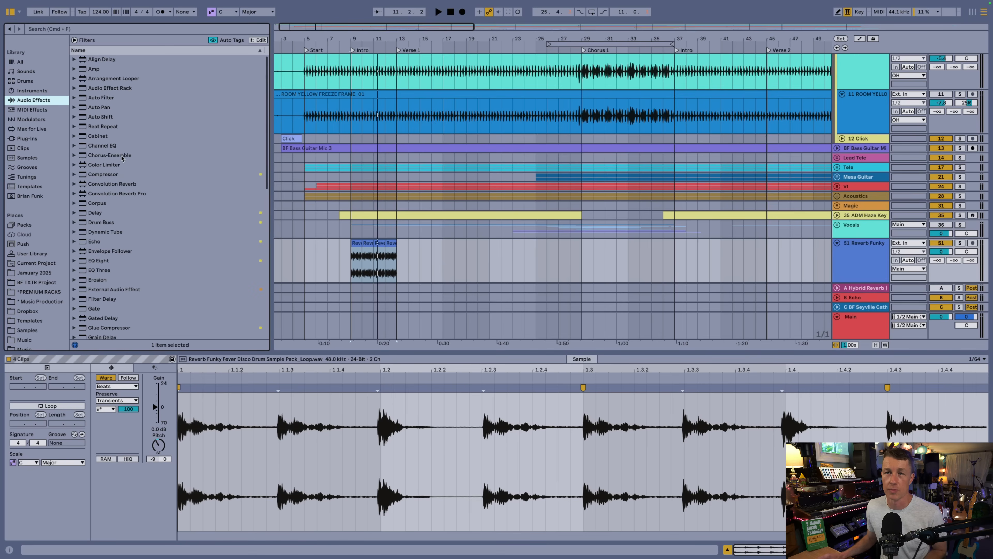
pyautogui.click(101, 96)
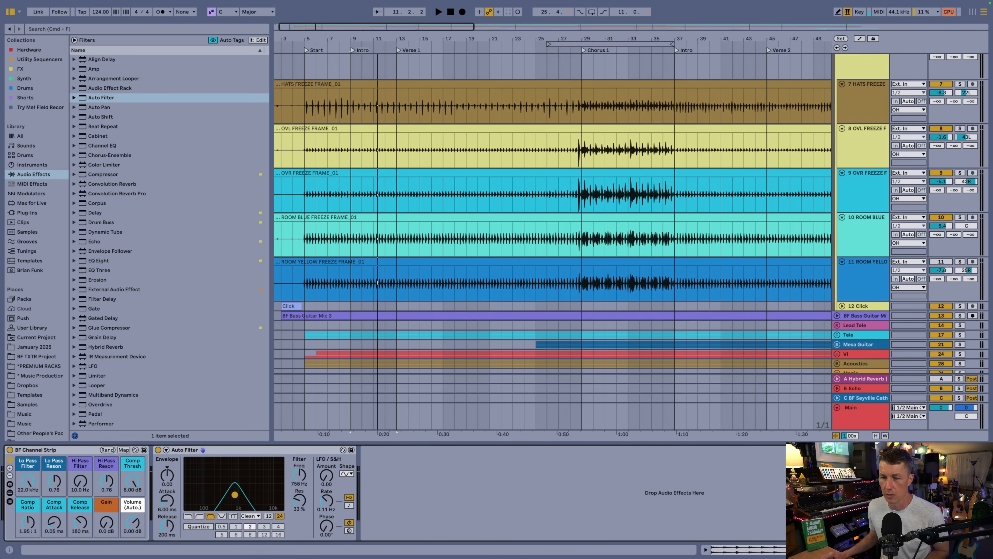
pyautogui.moveTo(232, 492); pyautogui.dragTo(226, 494)
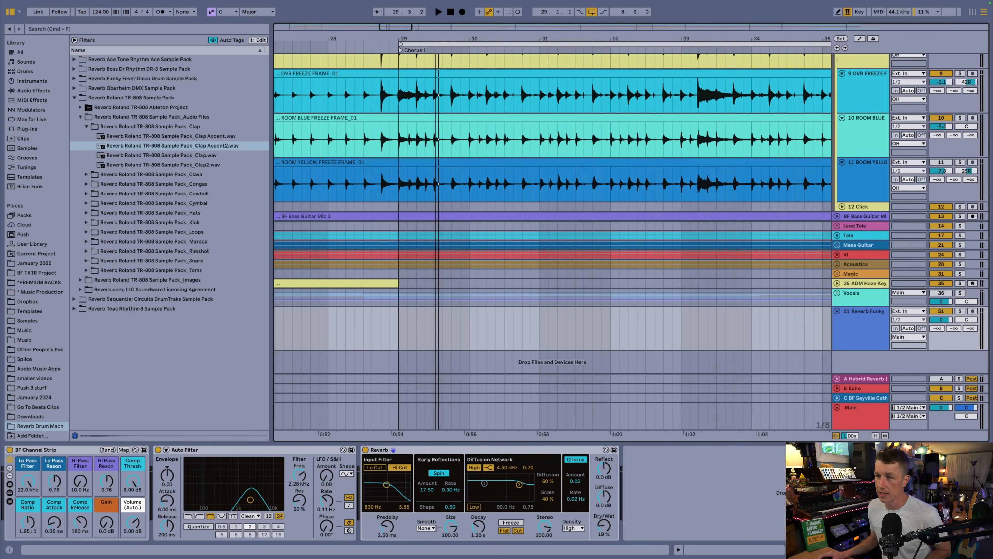
pyautogui.click(285, 283)
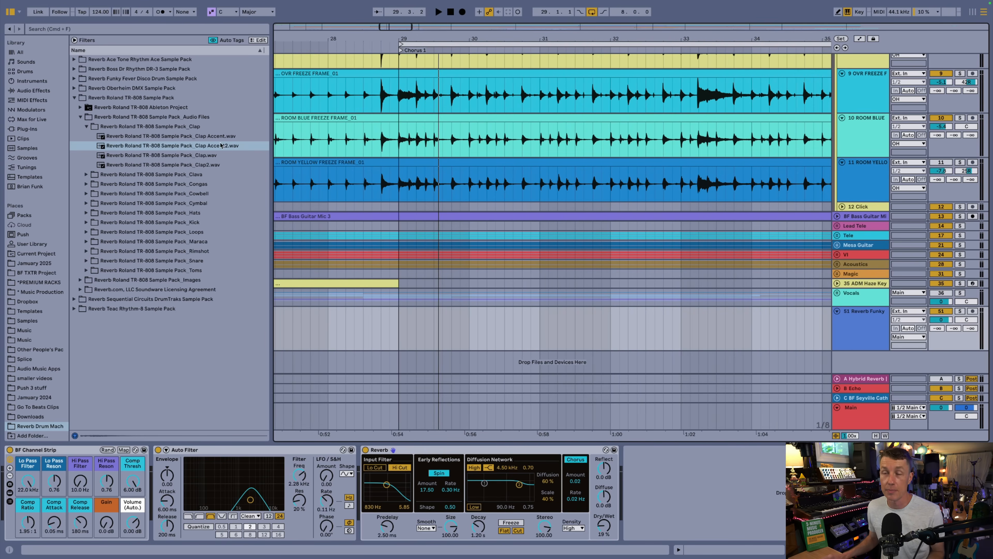
pyautogui.click(172, 145)
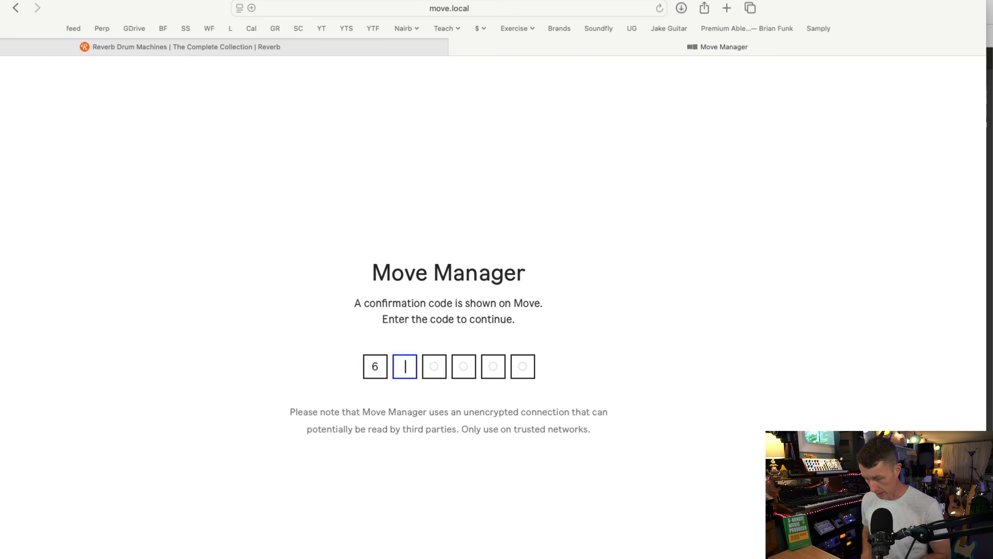
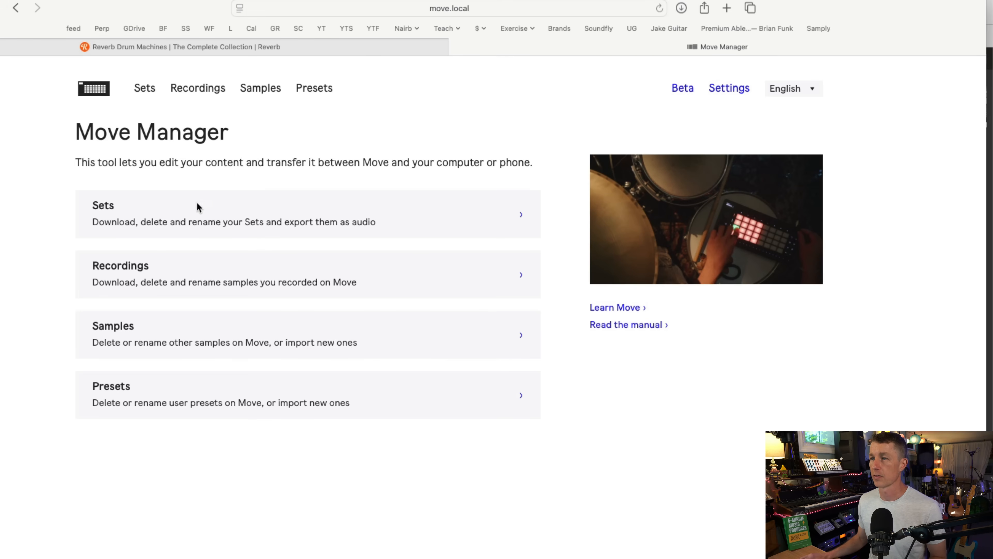
pyautogui.moveTo(210, 412)
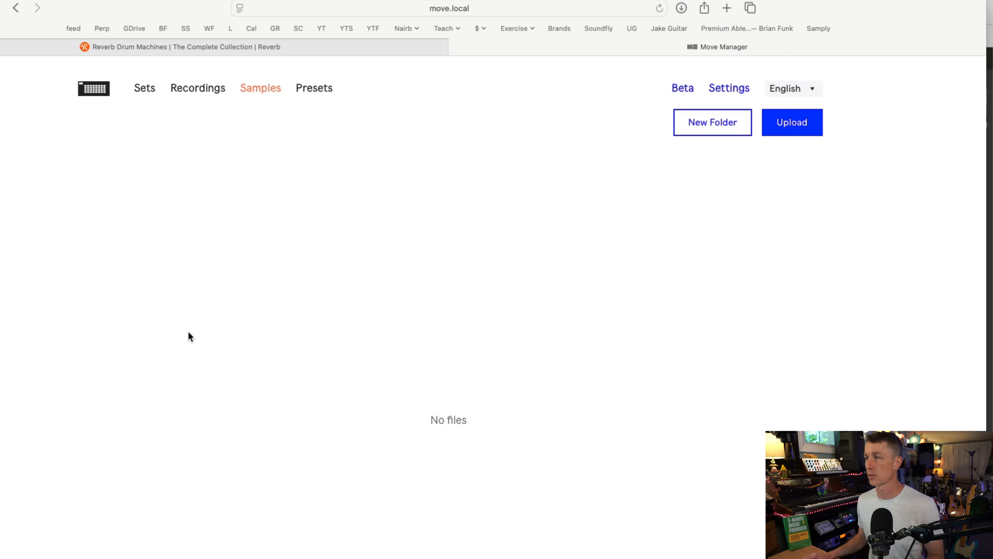
# Upload the Sequential Circuits DrumTraks wav files to Move's samples and preview the first one
pyautogui.click(790, 121)
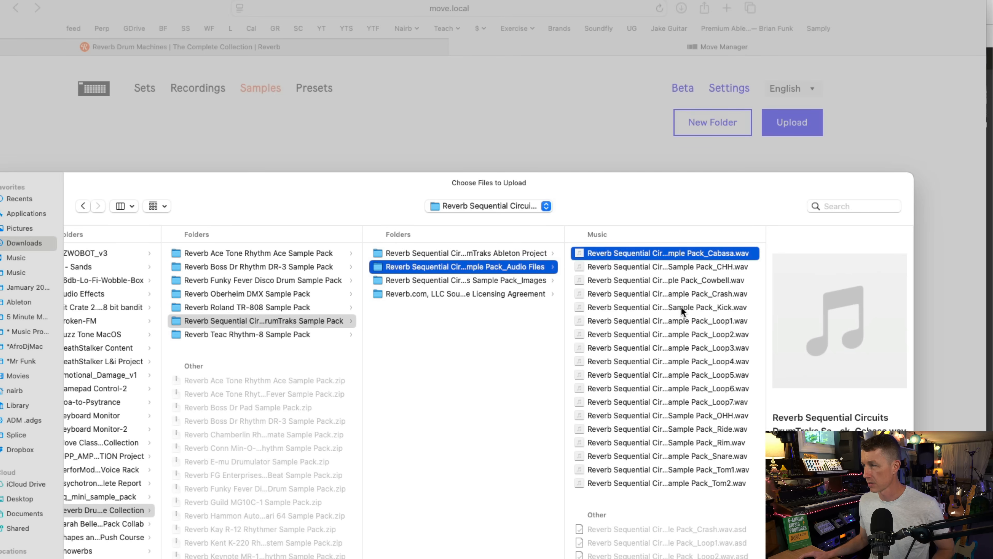
pyautogui.click(663, 308)
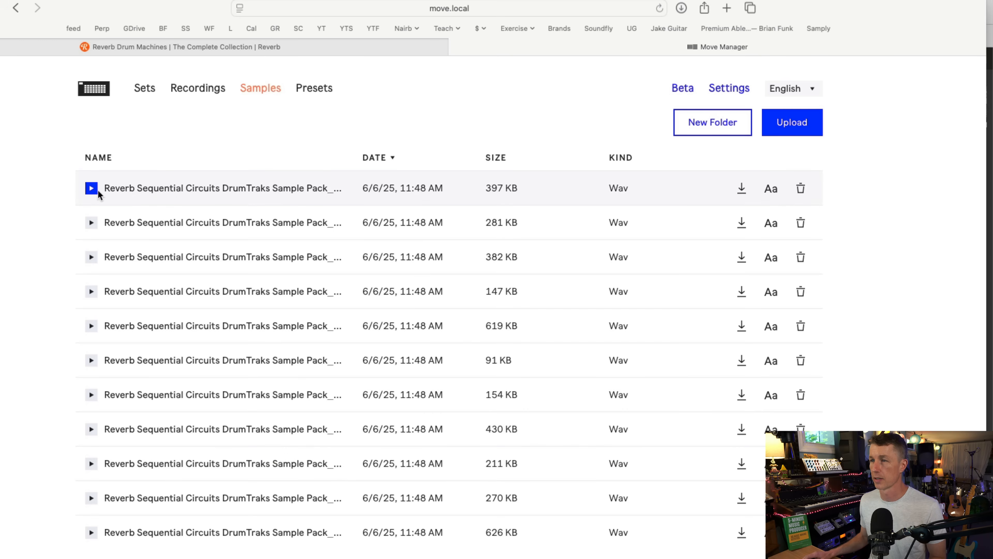
pyautogui.click(91, 222)
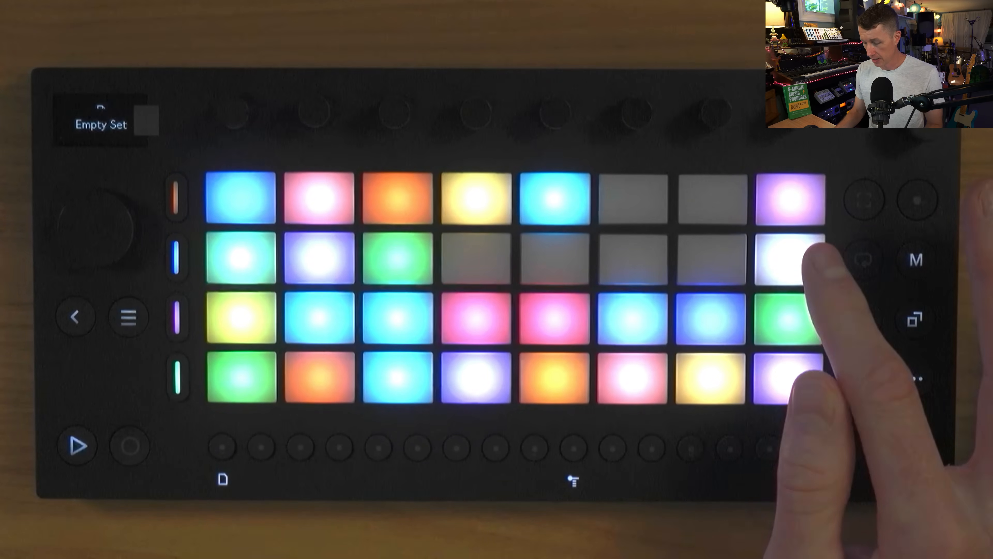
# Start an empty set on Move with a drum track and audition a pad
pyautogui.click(239, 378)
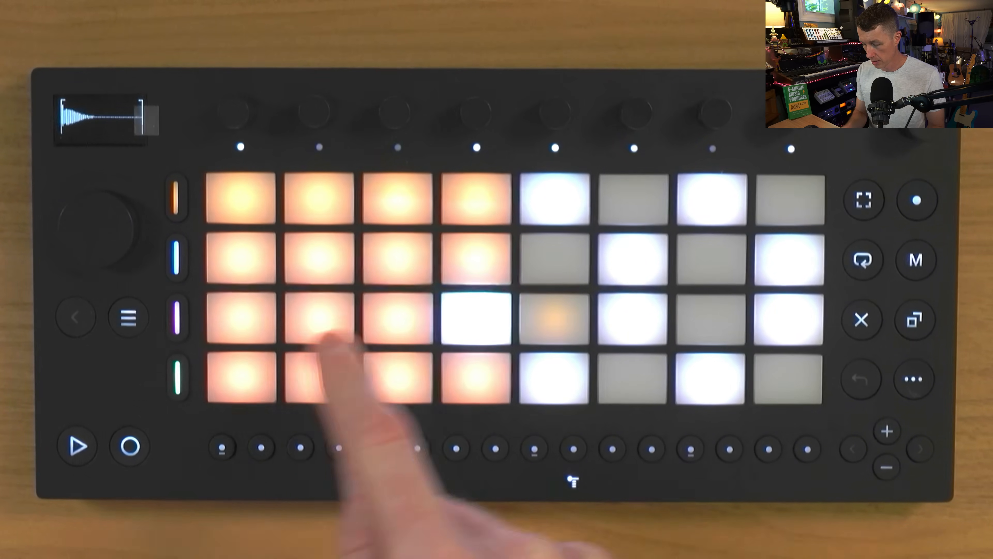
pyautogui.click(240, 375)
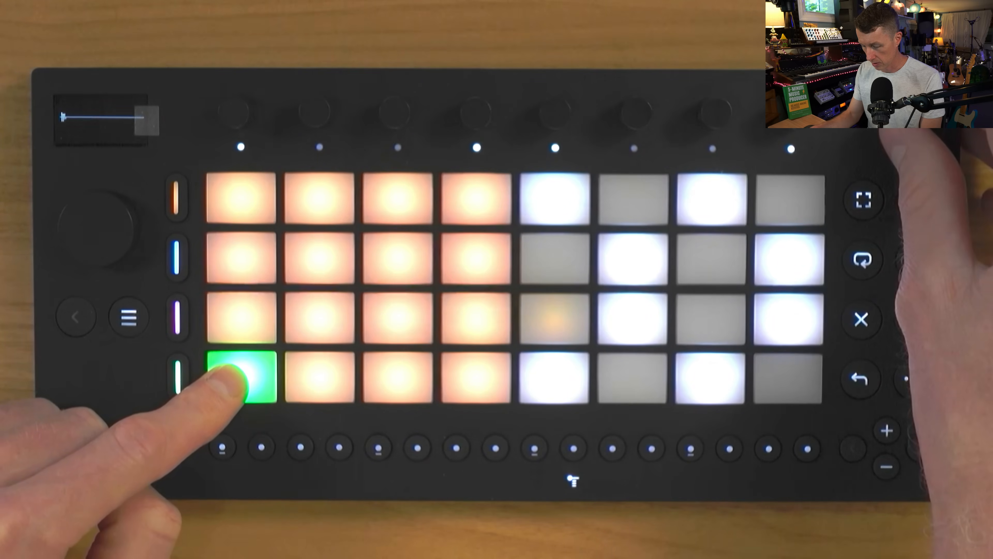
# Load the uploaded Reverb DrumTraks samples onto the drum pads one by one
pyautogui.click(237, 377)
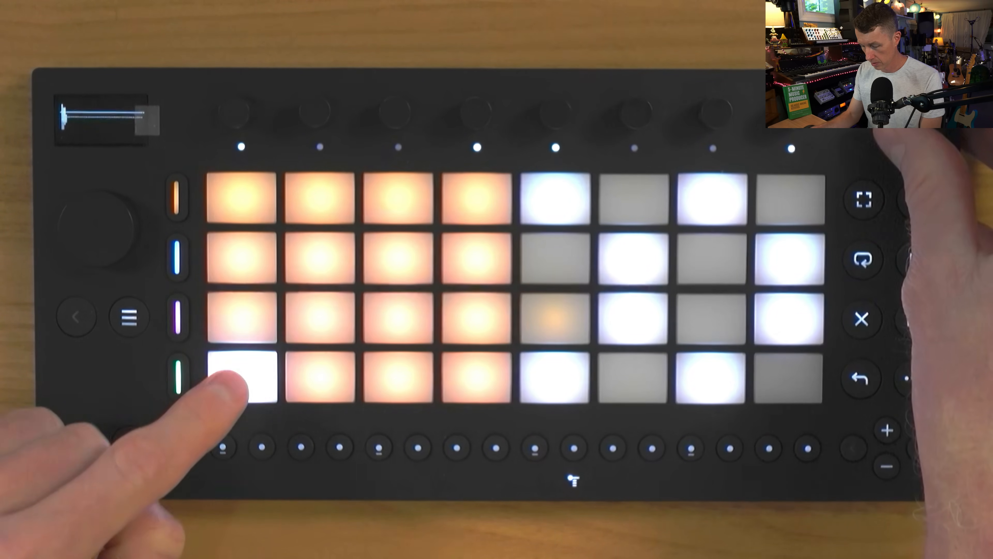
pyautogui.click(322, 377)
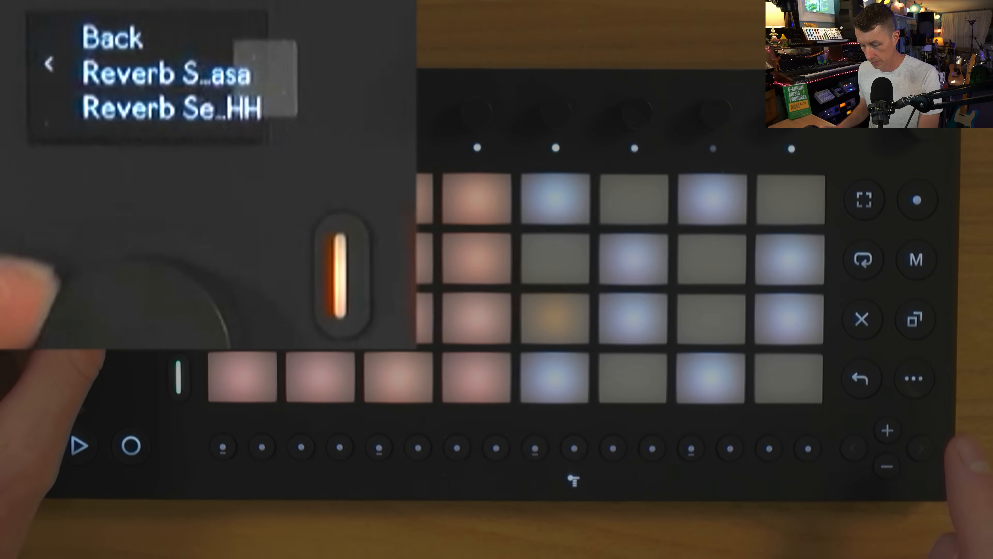
pyautogui.click(392, 377)
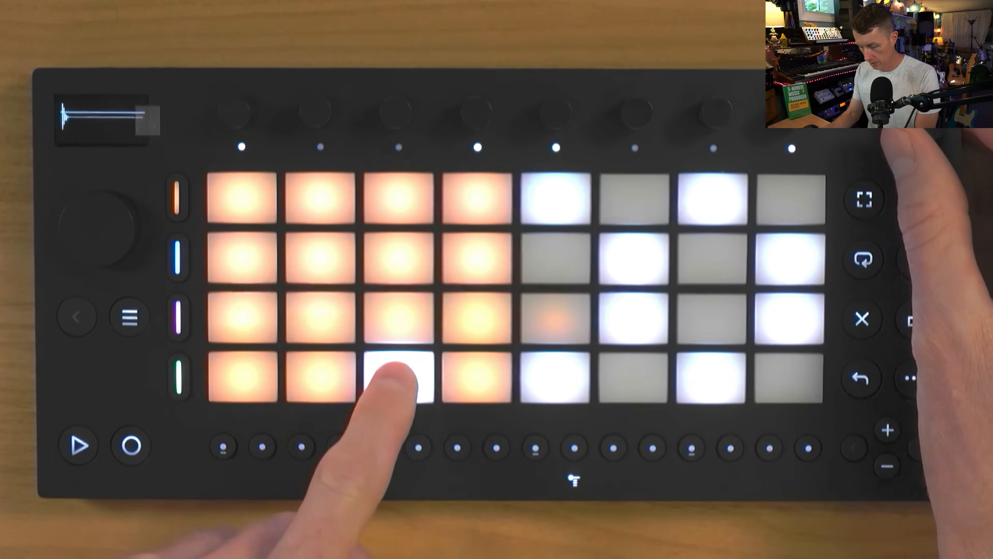
pyautogui.click(244, 377)
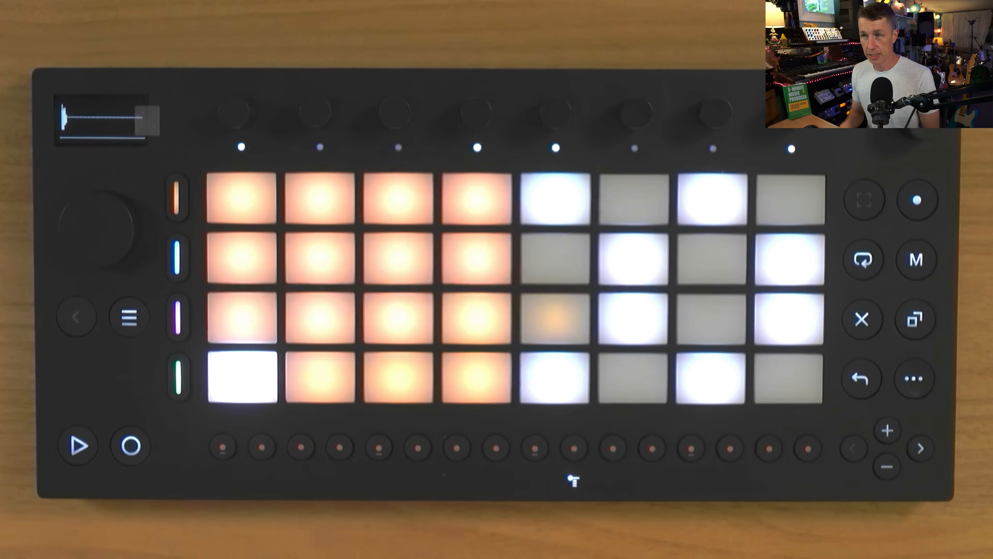
# Start pattern playback and enter step hits for the first drum sound
pyautogui.click(243, 378)
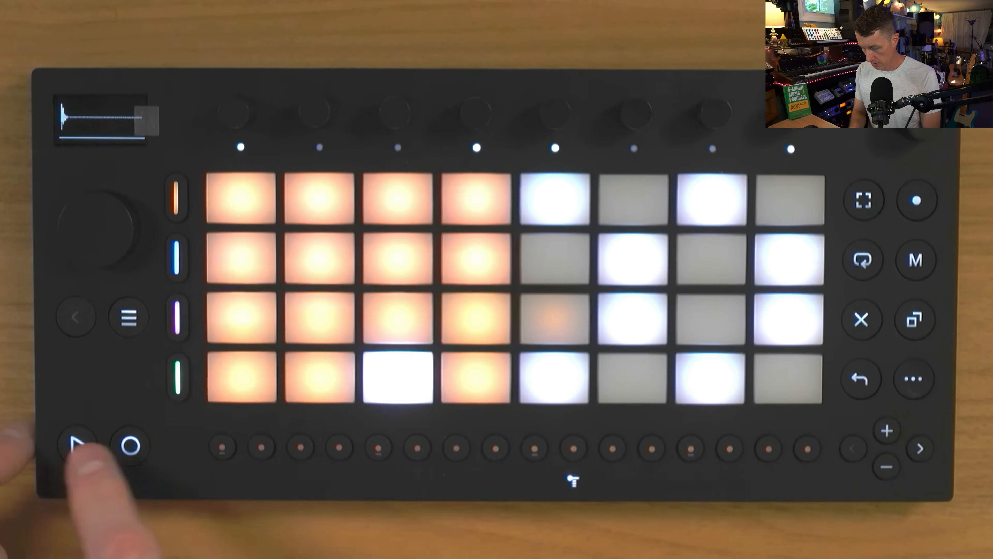
pyautogui.click(78, 445)
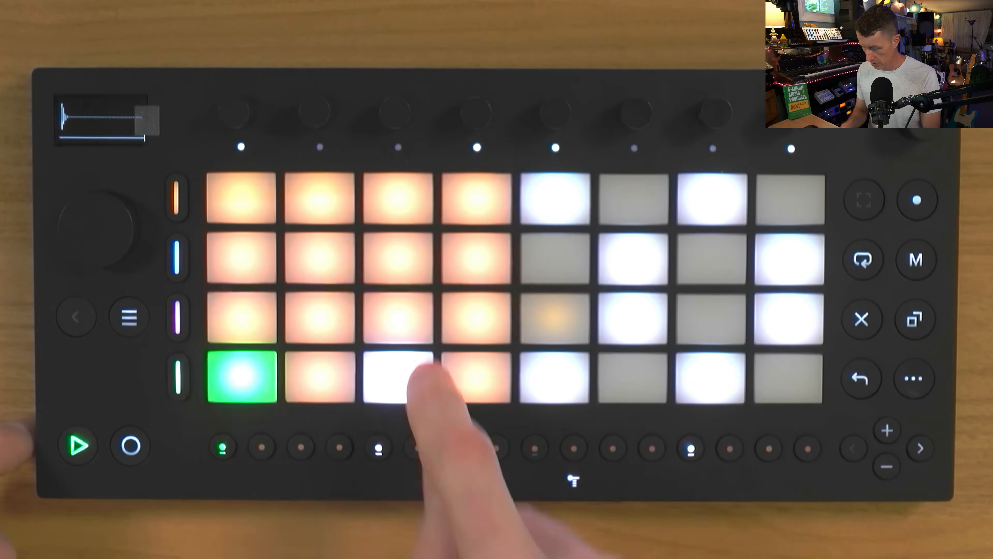
pyautogui.click(398, 318)
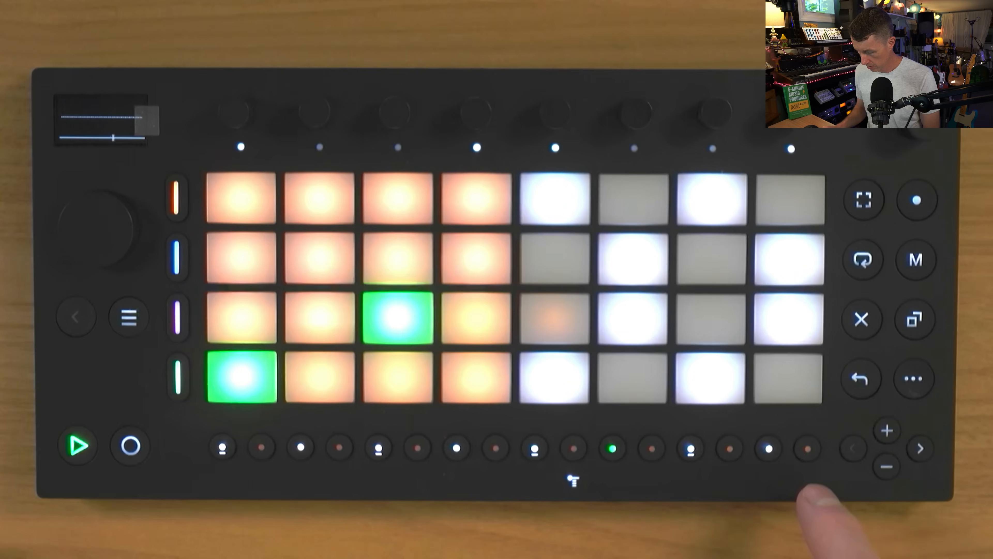
pyautogui.click(472, 377)
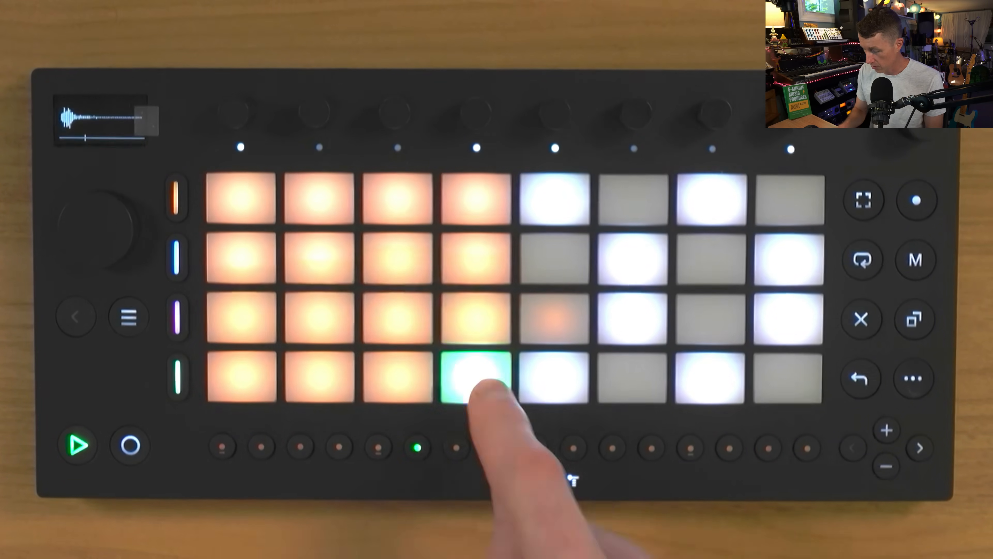
pyautogui.click(474, 378)
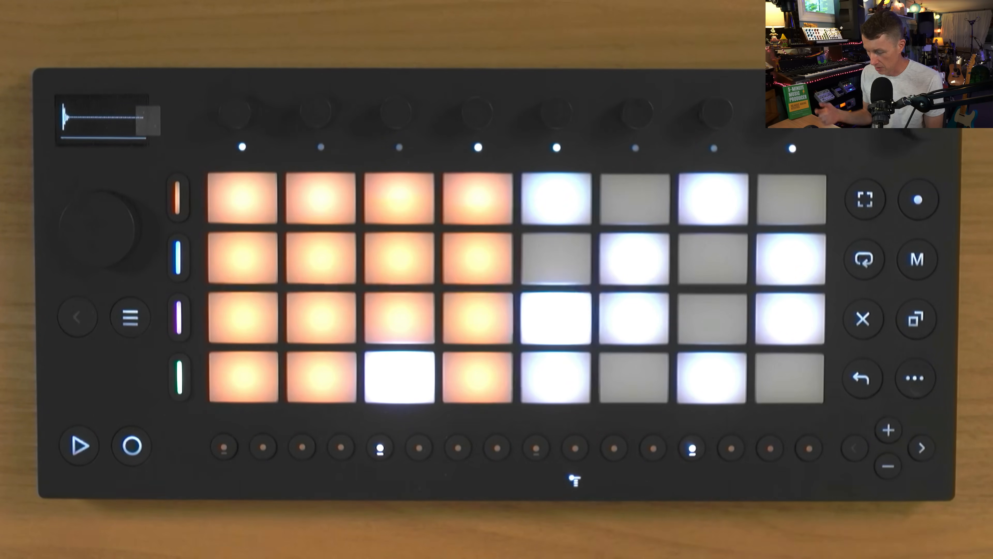
# Add steps for another drum sound and trigger pads live over the beat
pyautogui.click(558, 320)
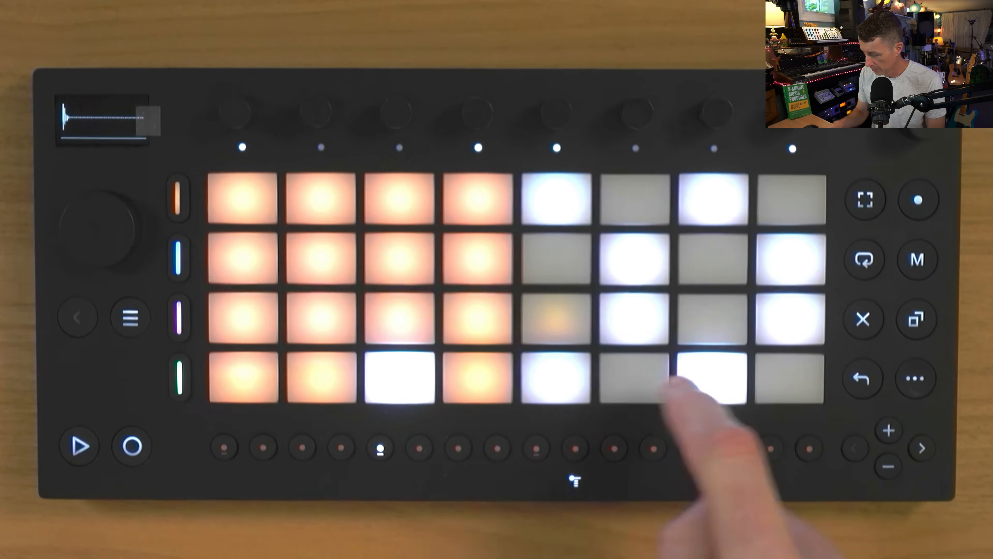
pyautogui.click(556, 317)
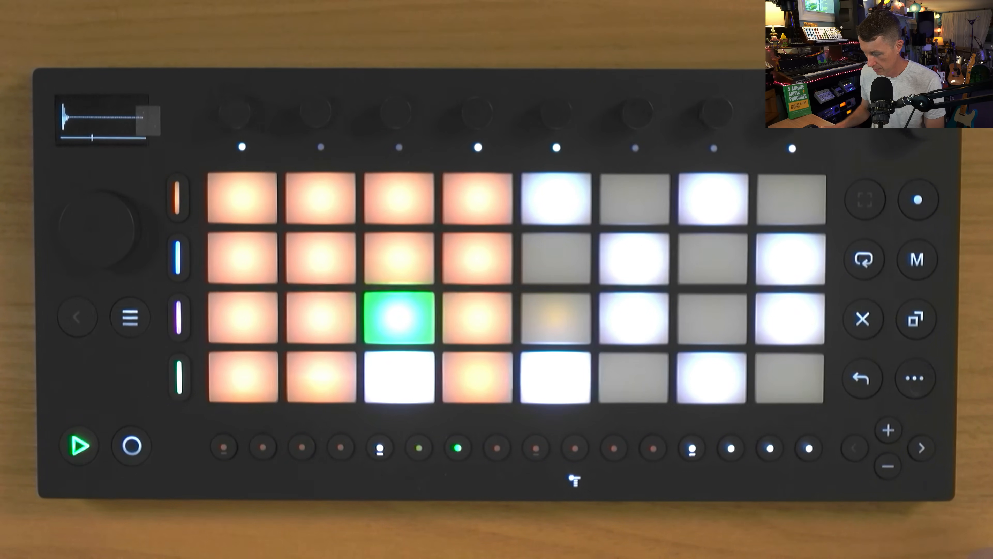
pyautogui.click(240, 378)
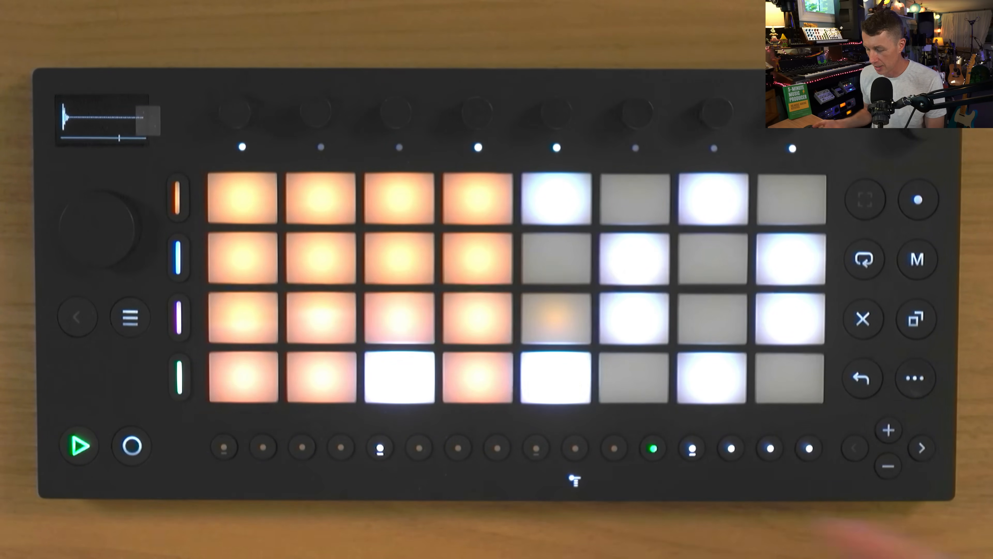
pyautogui.click(392, 377)
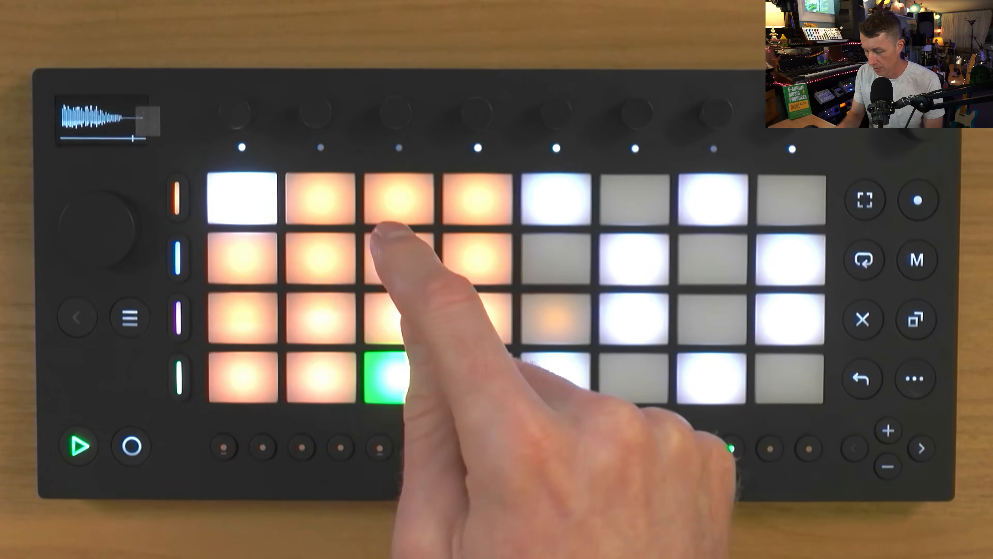